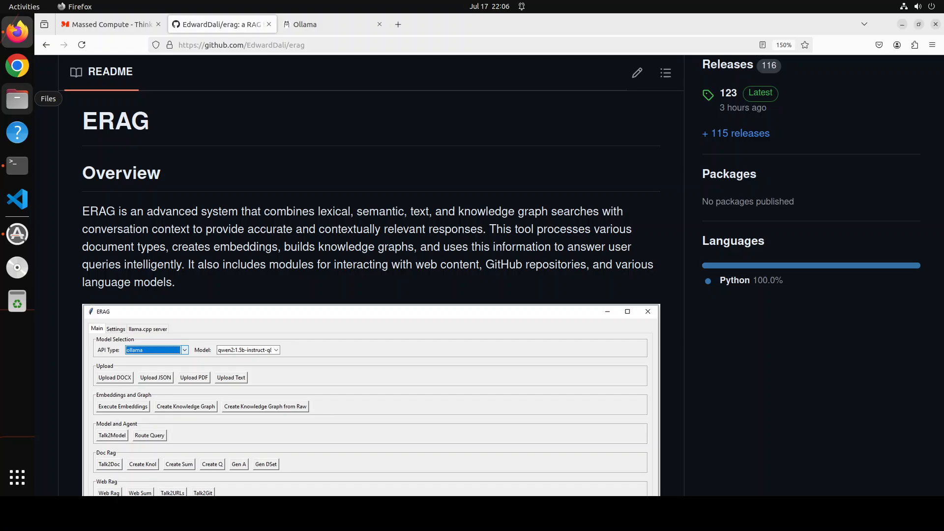
{"action": "mouse_move", "coordinate": [121, 172]}
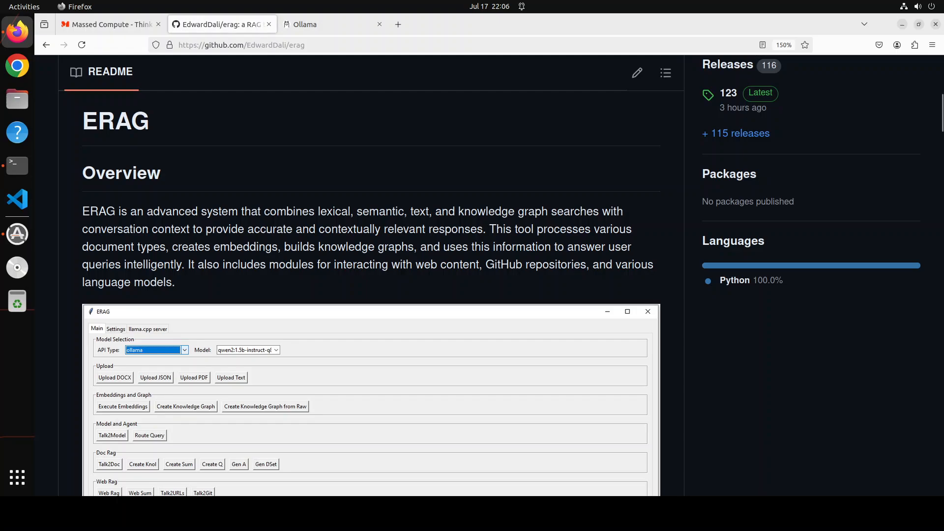
Switch from the ERAG GitHub README to the Massed Compute website tab.
{"action": "left_click", "coordinate": [110, 23]}
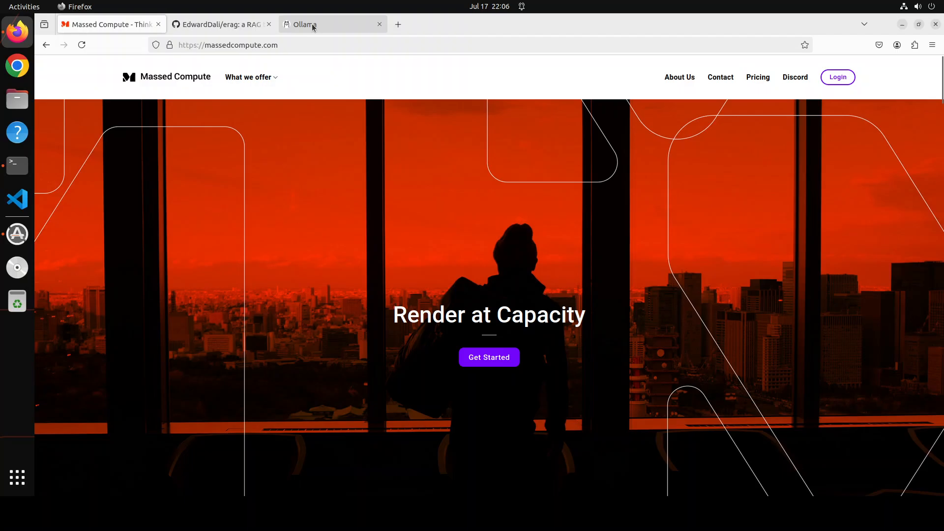
Switch to the Ollama homepage tab.
{"action": "left_click", "coordinate": [313, 23]}
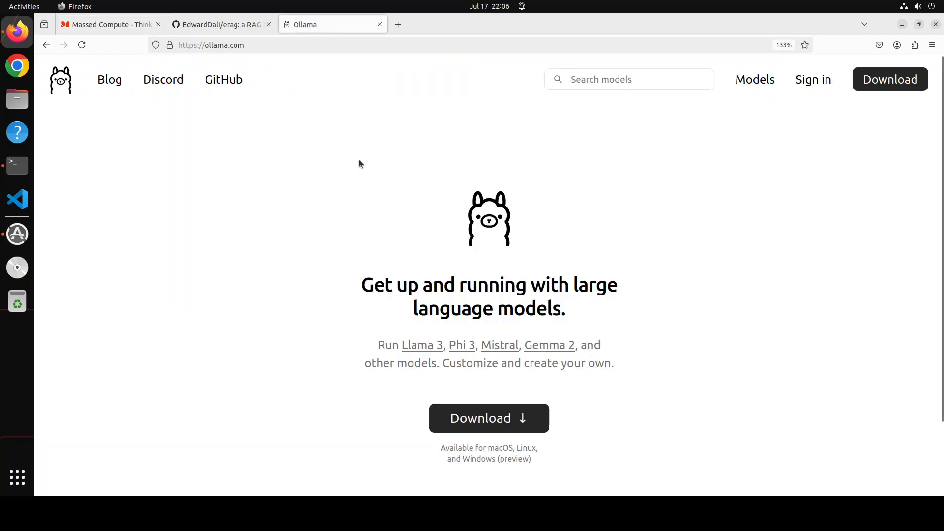
{"action": "mouse_move", "coordinate": [299, 153]}
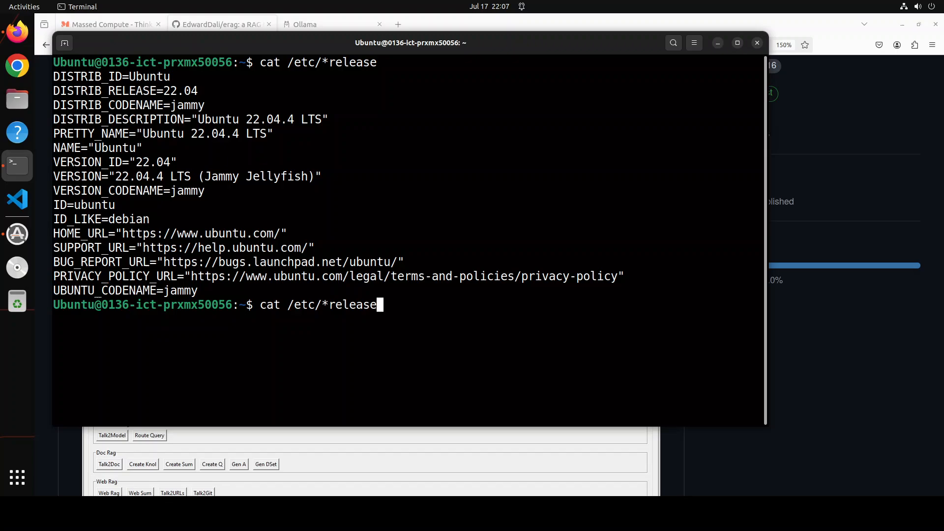
Check the NVIDIA RTX A6000 GPU with nvidia-smi and list the installed Ollama models.
{"action": "type", "text": "nvidia-smi"}
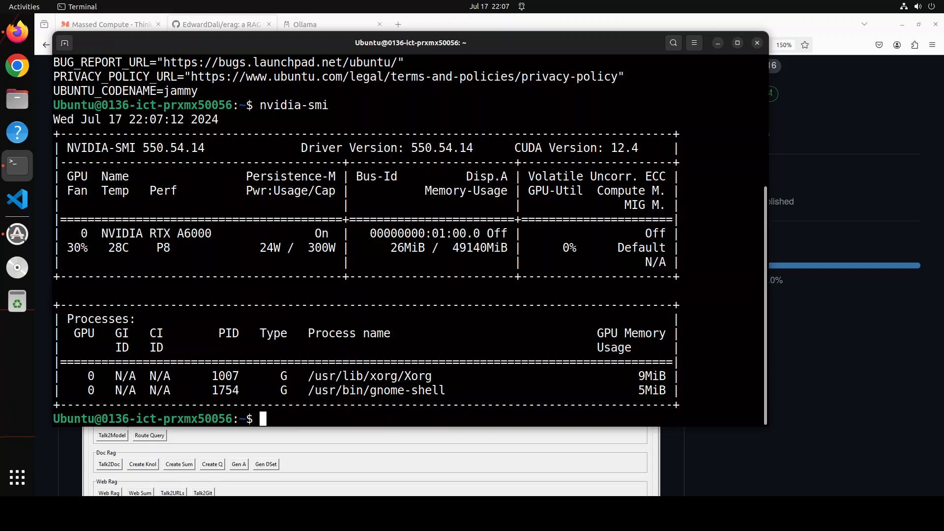
{"action": "type", "text": "ollama list"}
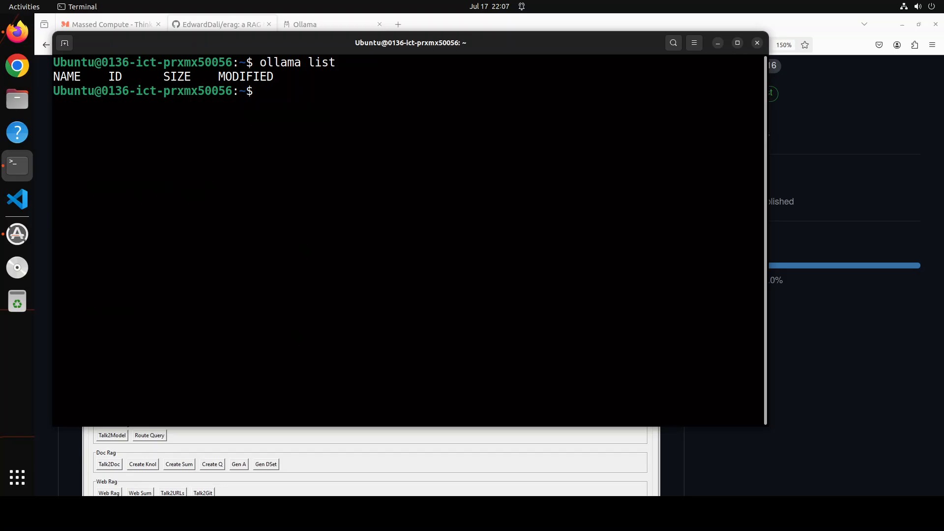
{"action": "type", "text": "ollama"}
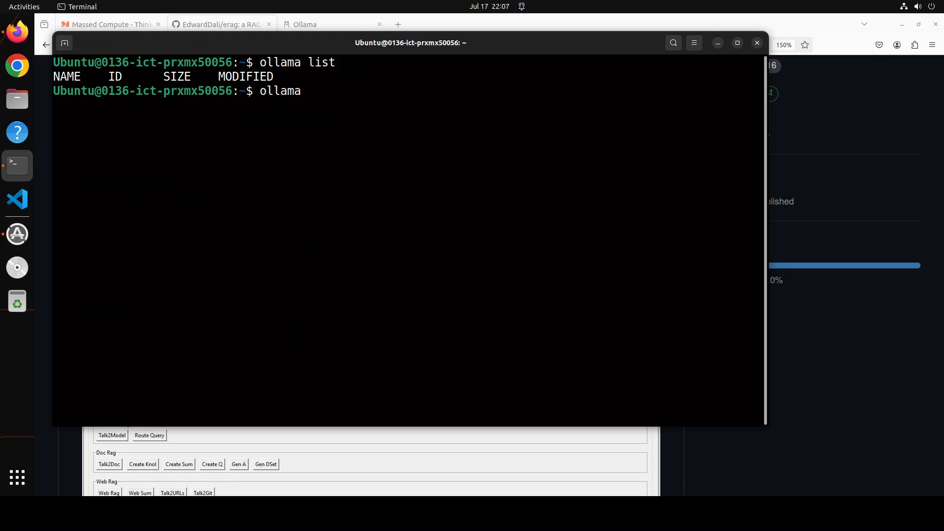
Download the Mistral model with ollama pull, confirm it with ollama list, and clear the screen.
{"action": "type", "text": "pu"}
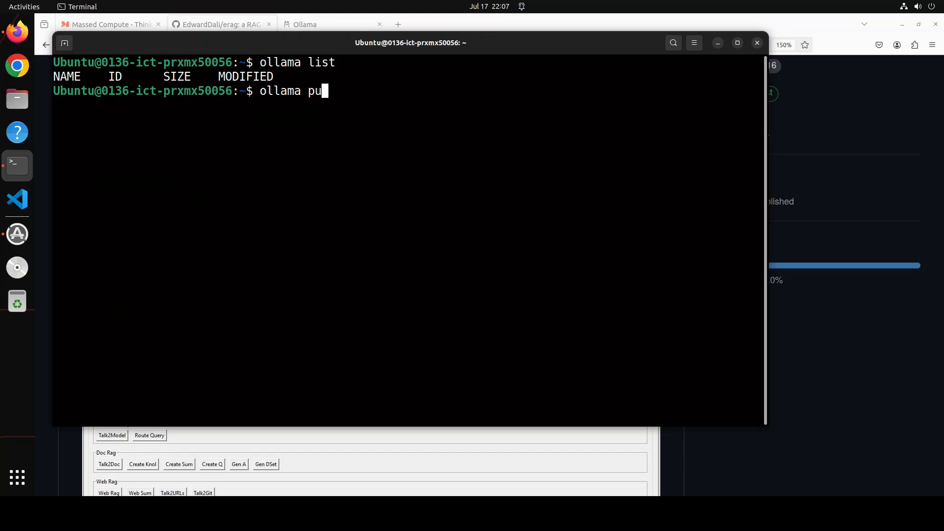
{"action": "type", "text": "ll"}
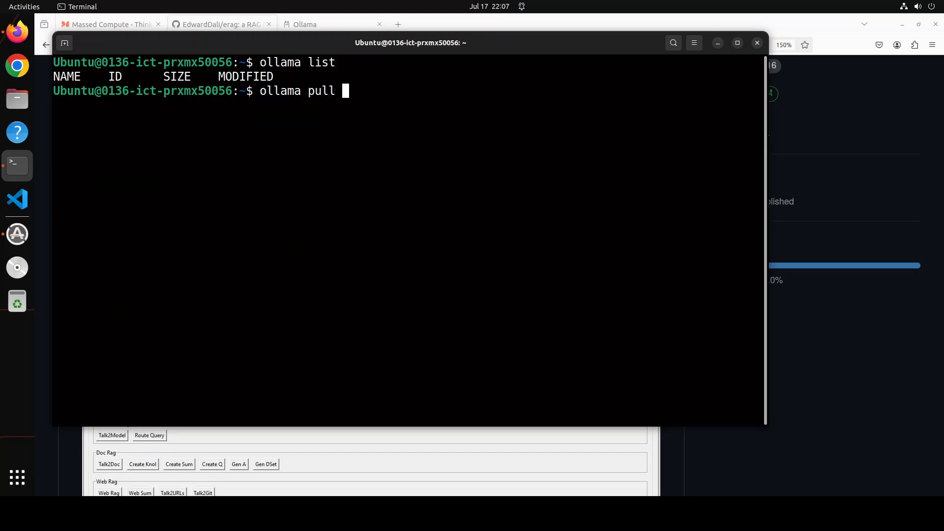
{"action": "type", "text": "mistral"}
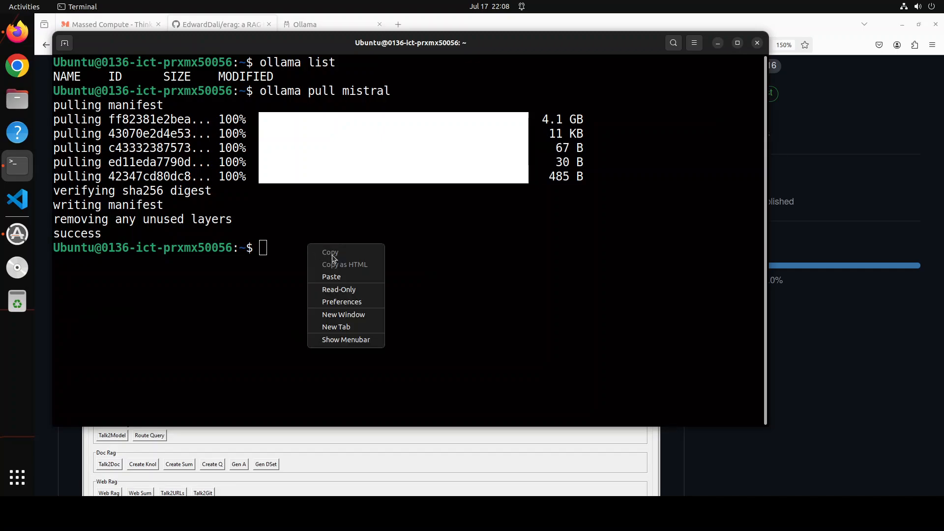
{"action": "left_click", "coordinate": [400, 225]}
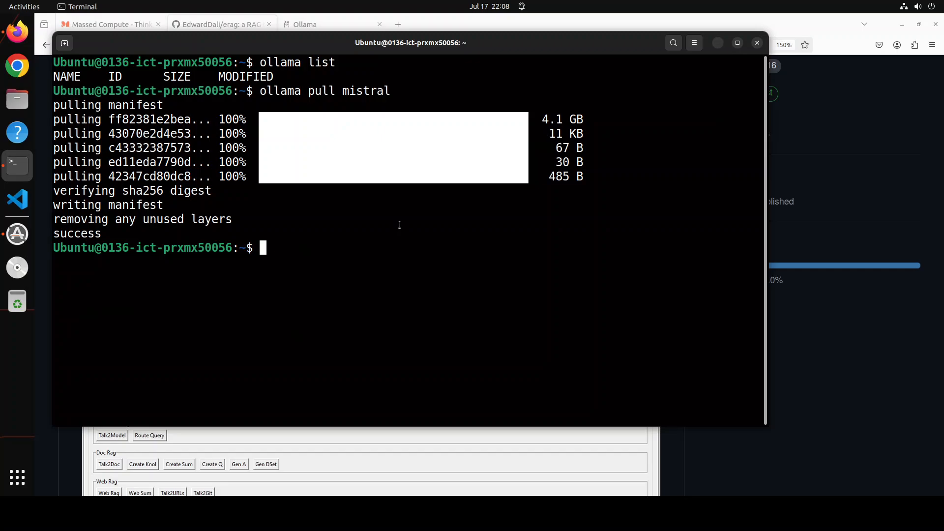
{"action": "type", "text": "ollama lis"}
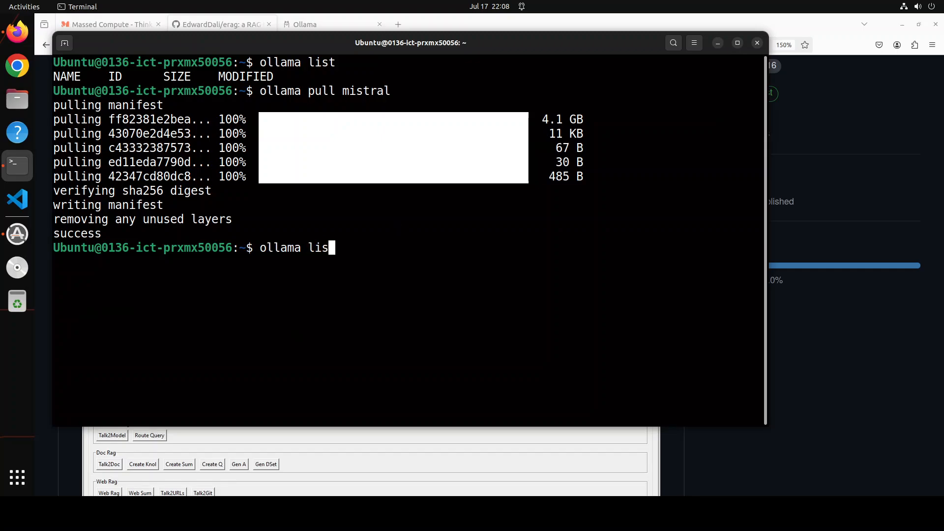
{"action": "type", "text": "clear"}
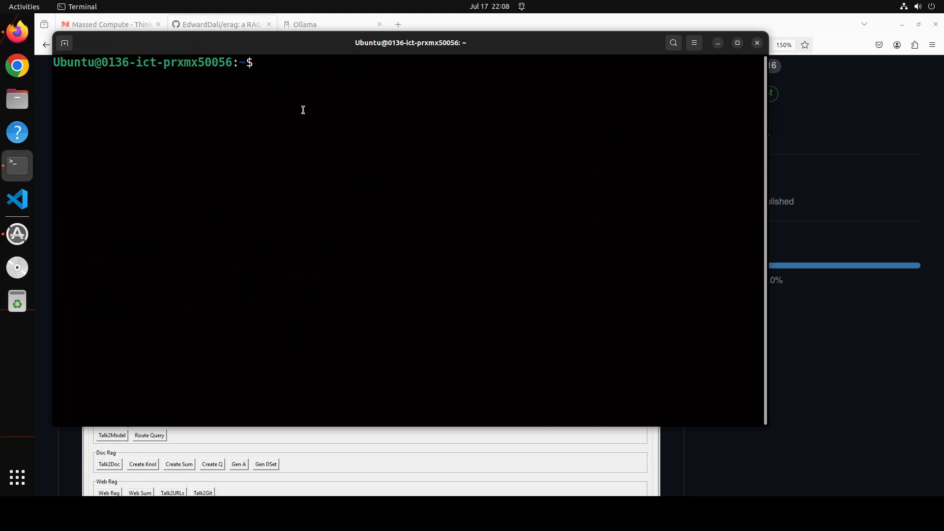
Create and activate a Python 3.10 conda environment named erag.
{"action": "type", "text": "conda create -n erag python=3.10 -y && conda activate erag"}
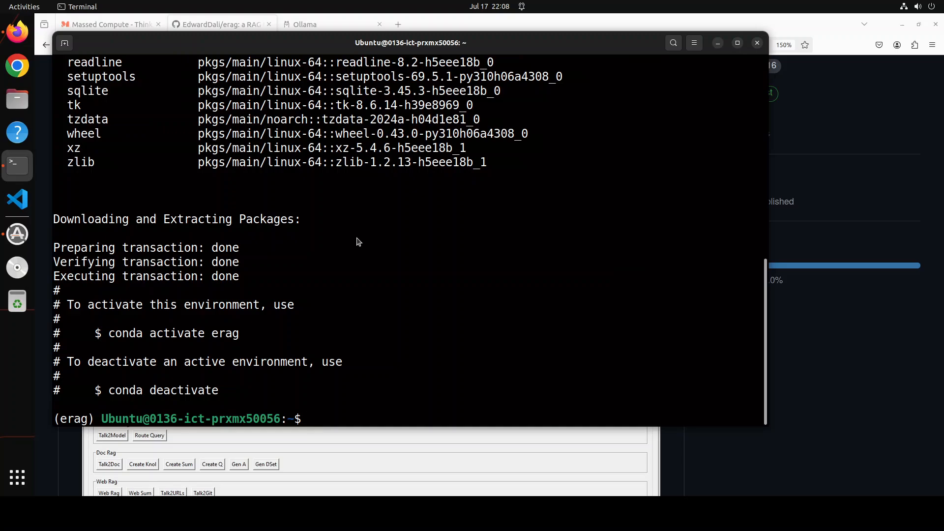
Clone the EdwardDali/erag repository, enter the erag folder, and clear the screen.
{"action": "type", "text": "git clone https://github.com/EdwardDali/erag.git && cd erag"}
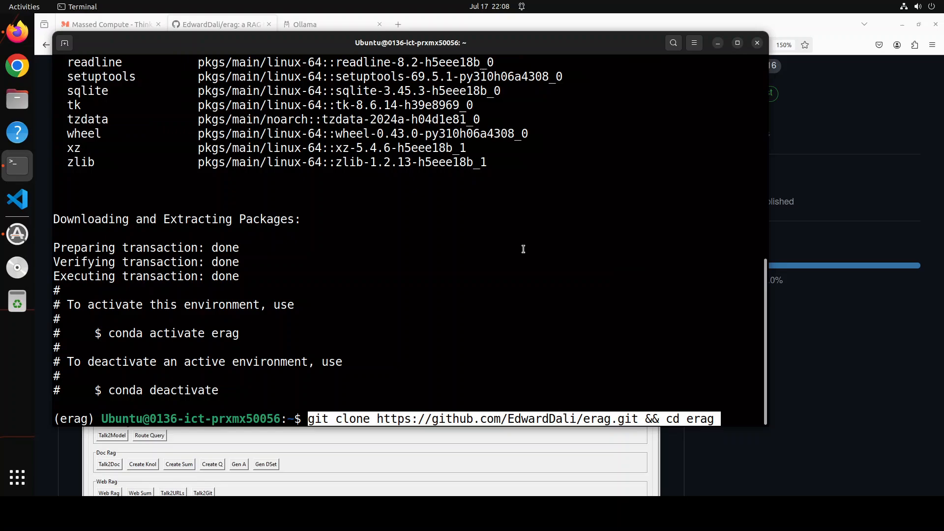
{"action": "key", "text": "Return"}
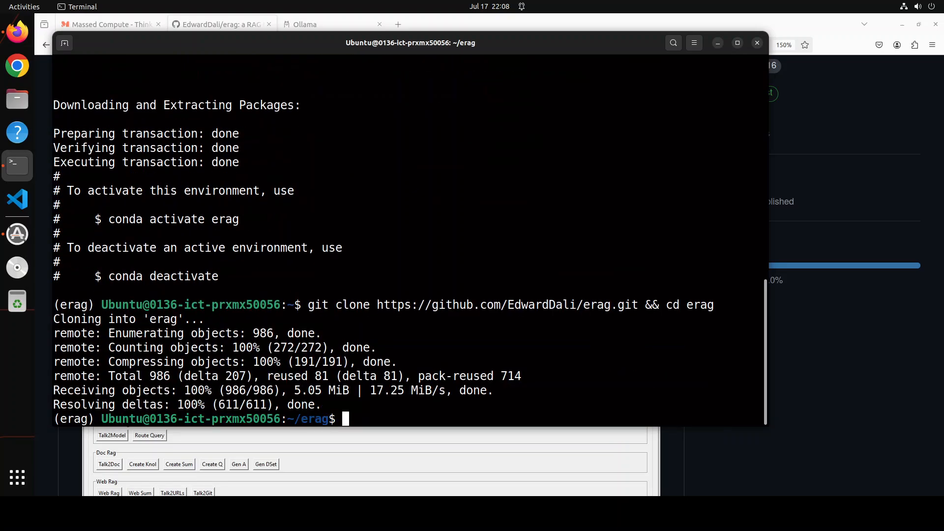
{"action": "type", "text": "cle"}
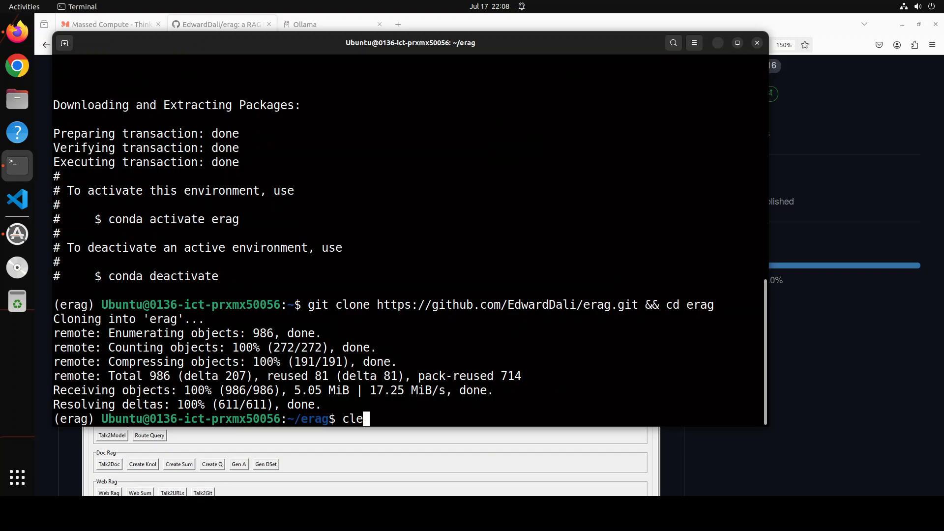
{"action": "key", "text": "Enter"}
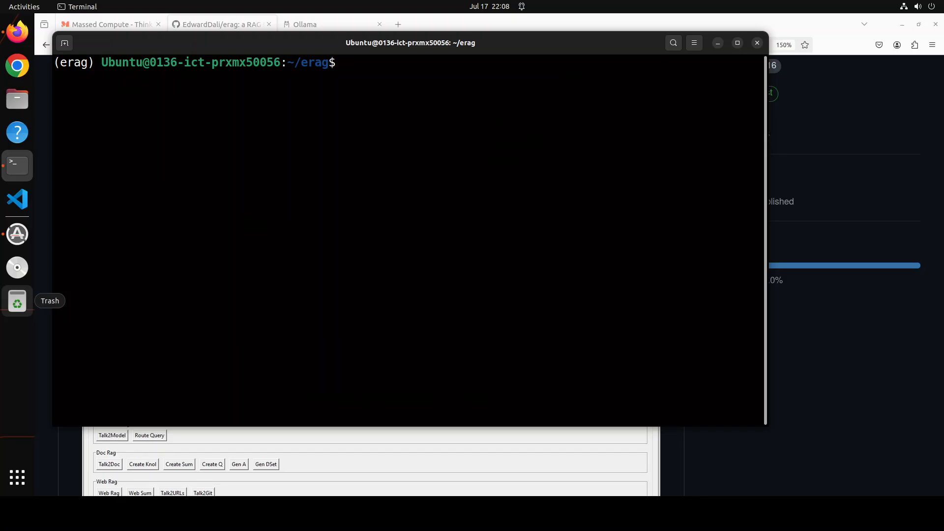
Install requirements.txt and the fitz package with pip, then clear the screen.
{"action": "type", "text": "pip install -r requirements.txt"}
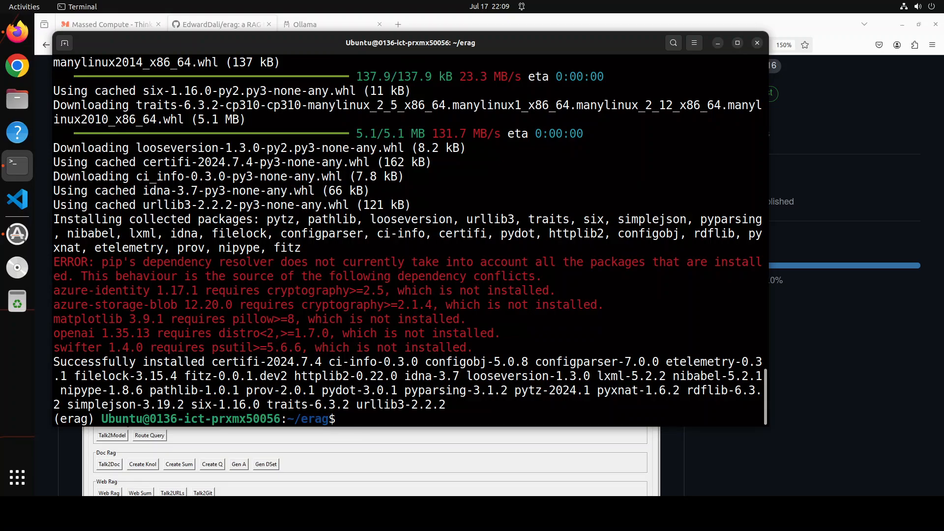
{"action": "type", "text": "pip install fitz"}
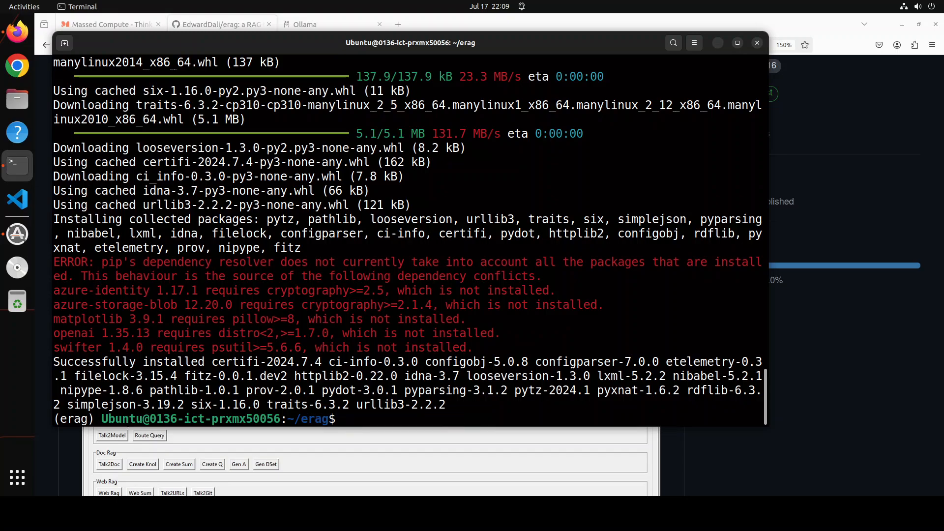
{"action": "type", "text": "clea"}
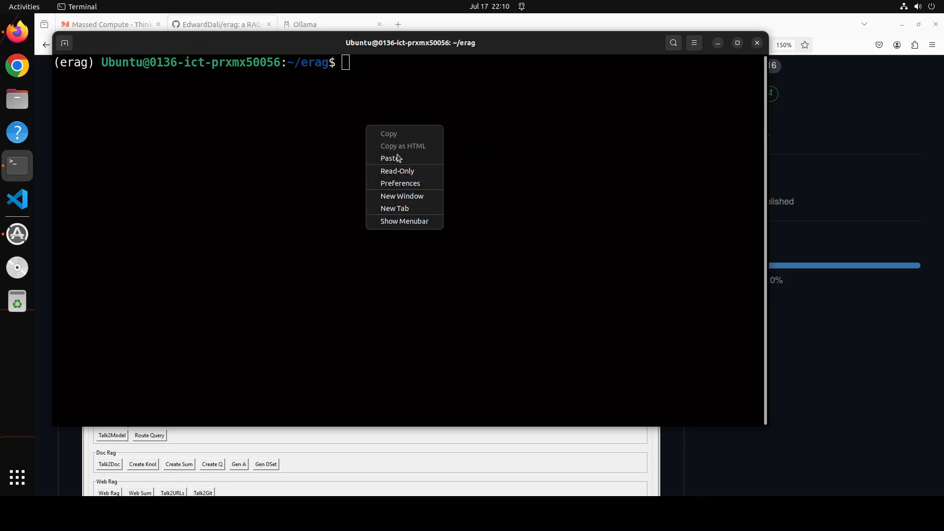
Run 'python -m spacy download en_core_web_sm', which fails without spaCy, then clear the screen.
{"action": "left_click", "coordinate": [387, 157]}
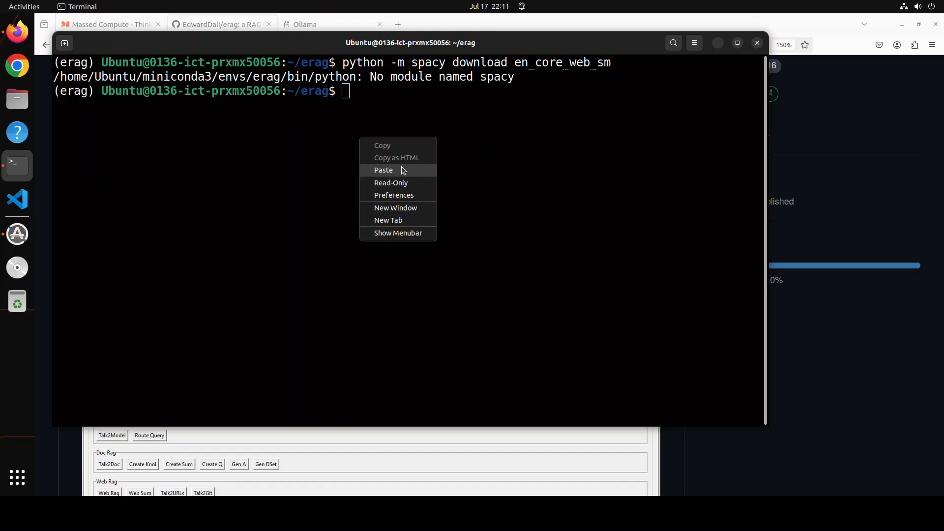
{"action": "left_click", "coordinate": [383, 169]}
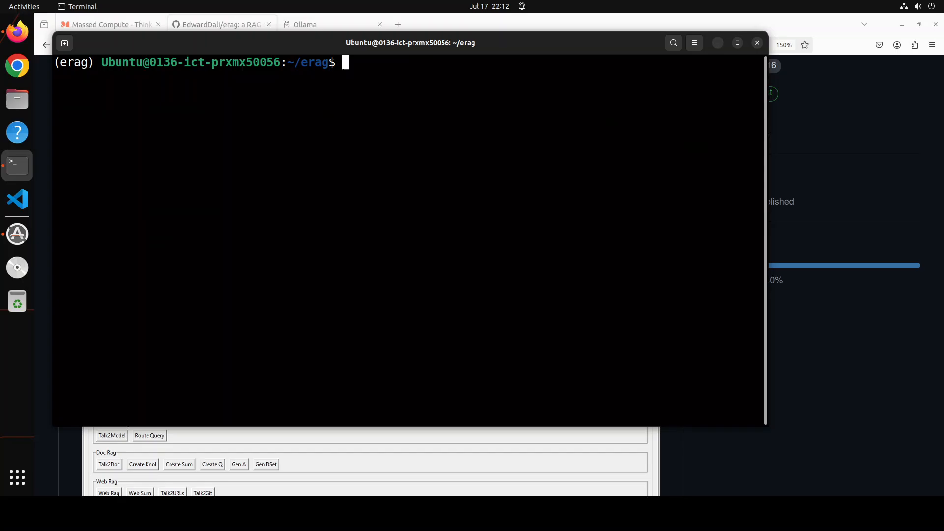
Install nltk with pip, download the punkt tokenizer data, and clear the screen.
{"action": "type", "text": "pip"}
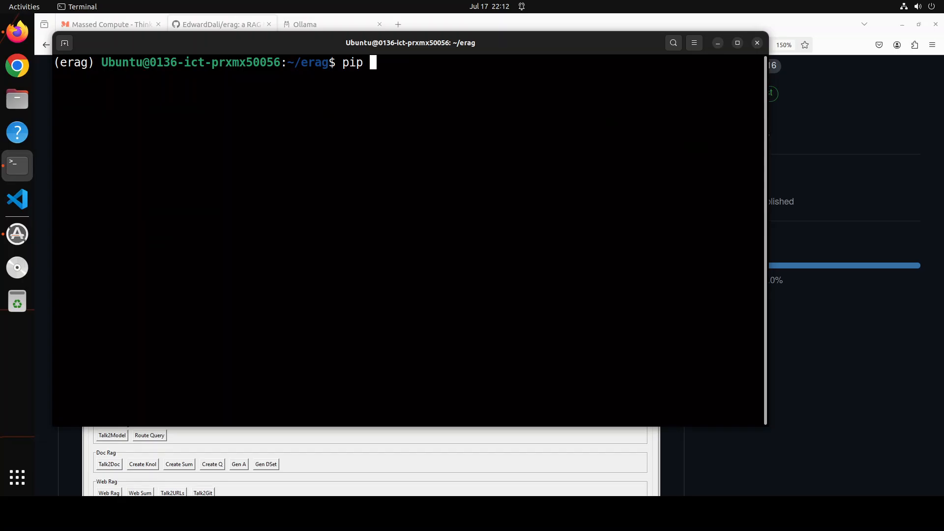
{"action": "type", "text": "install"}
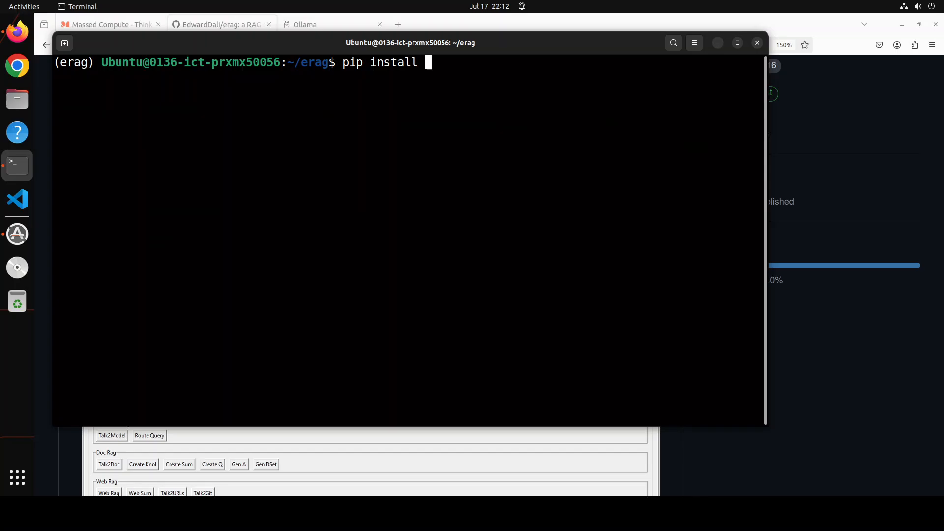
{"action": "type", "text": "nltk"}
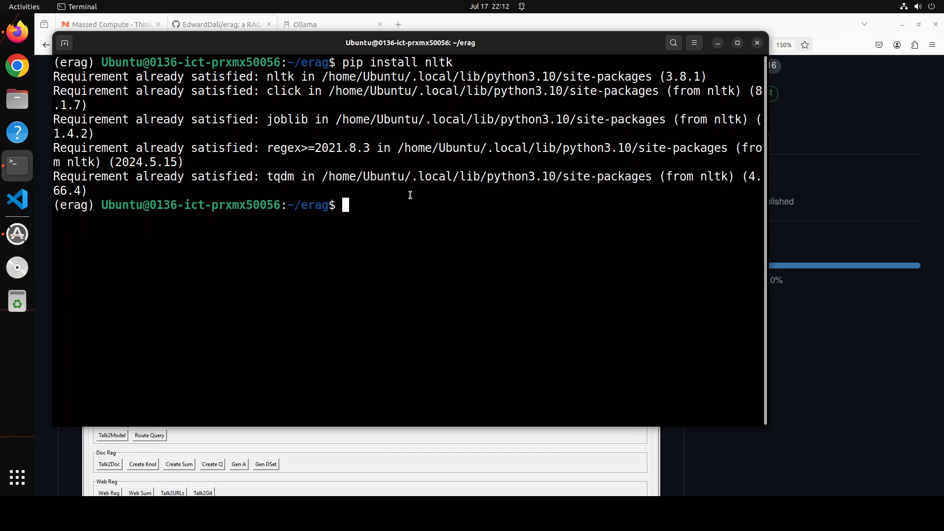
{"action": "type", "text": "python -m nltk.downloader punkt"}
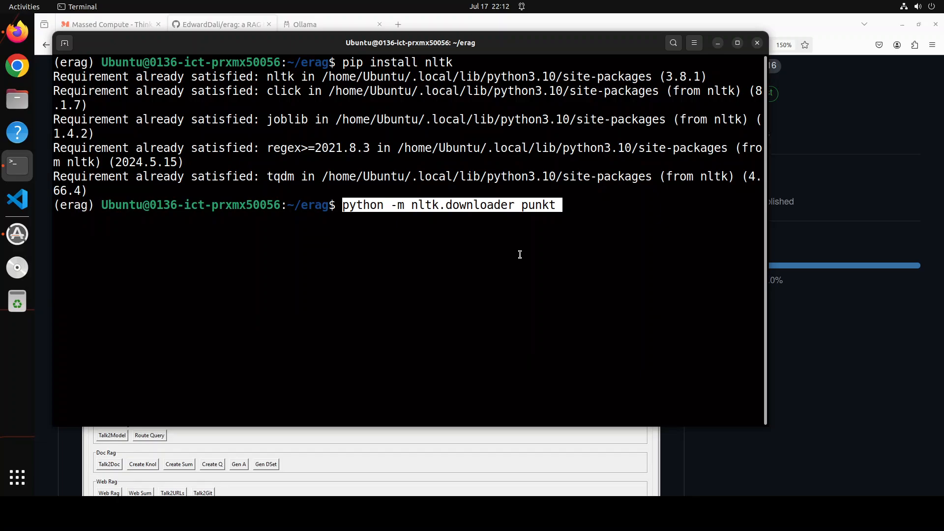
{"action": "mouse_move", "coordinate": [631, 256]}
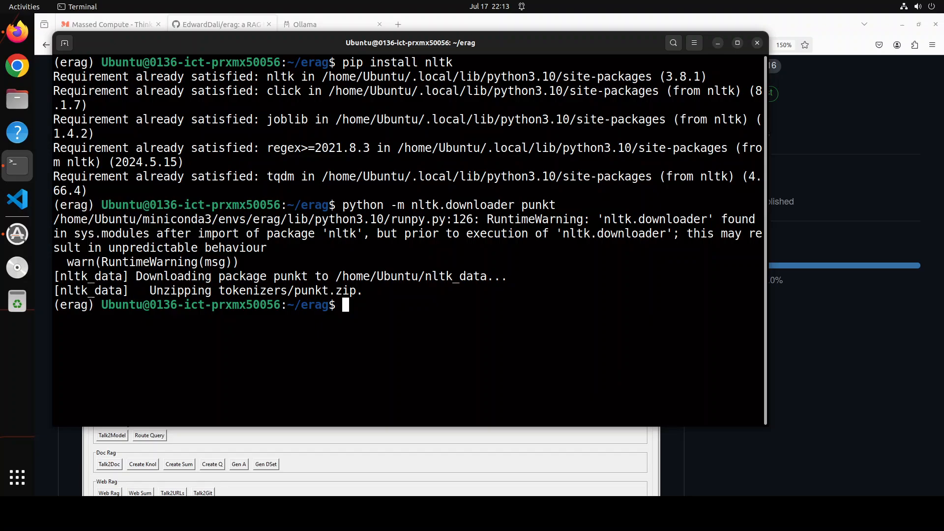
{"action": "type", "text": "clear"}
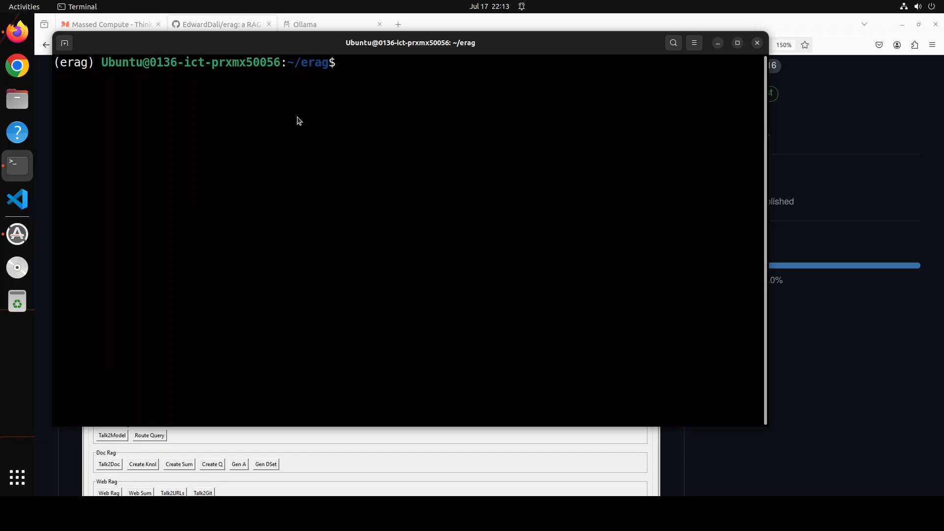
Launch the ERAG GUI with 'python main.py', loading Ollama with mistral:latest.
{"action": "type", "text": "python main.py"}
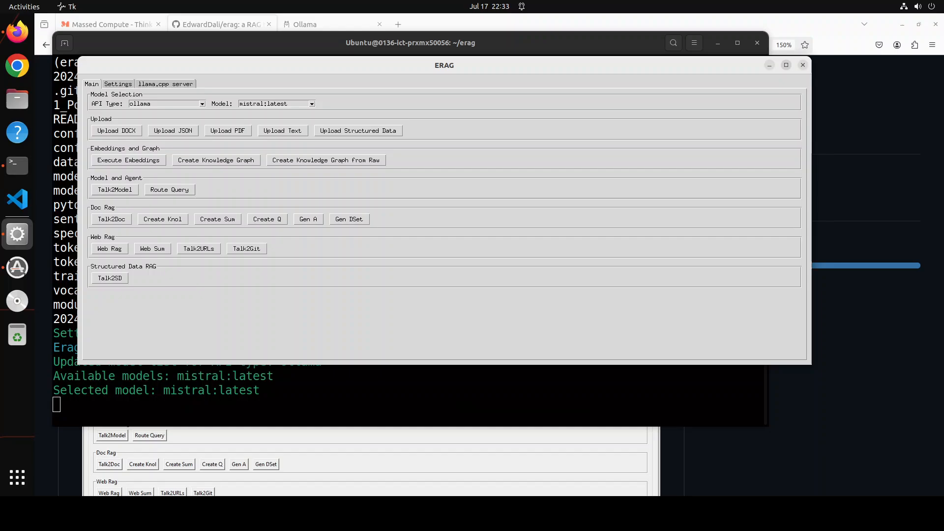
{"action": "left_click", "coordinate": [786, 65]}
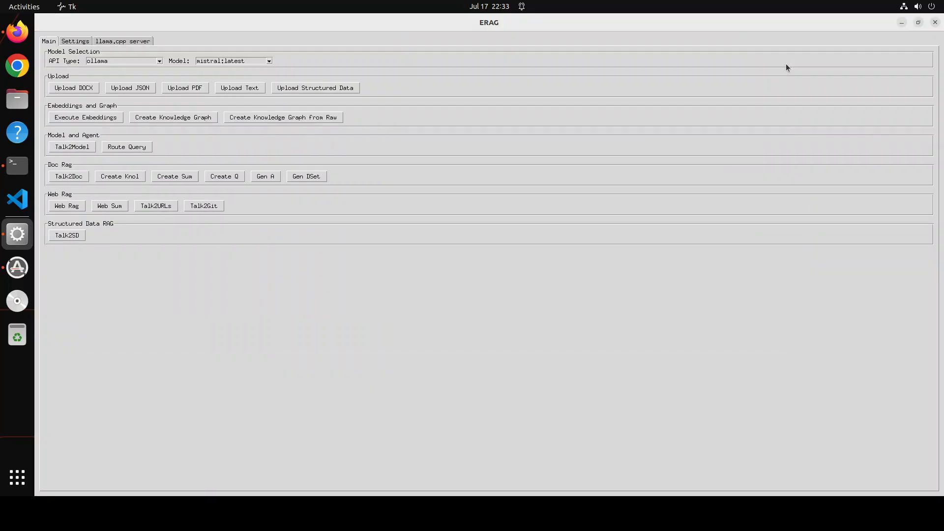
{"action": "mouse_move", "coordinate": [914, 39]}
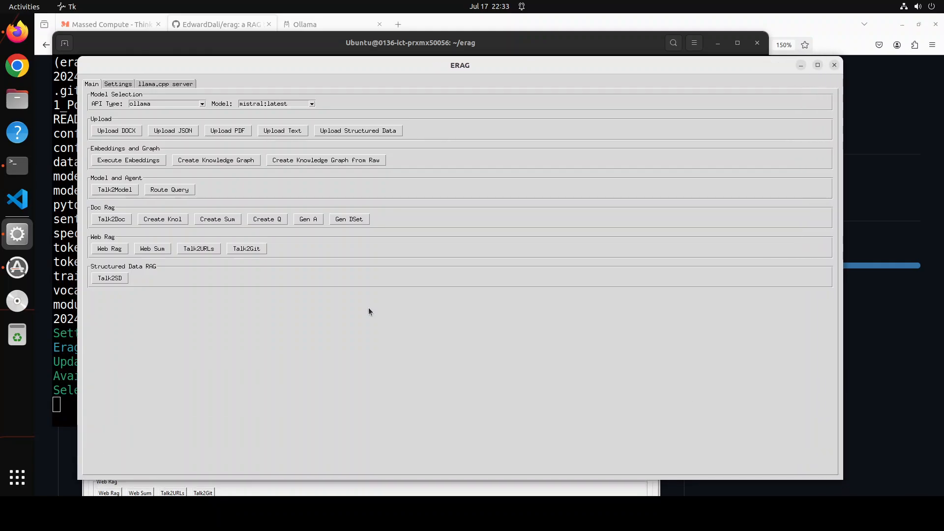
{"action": "mouse_move", "coordinate": [158, 148]}
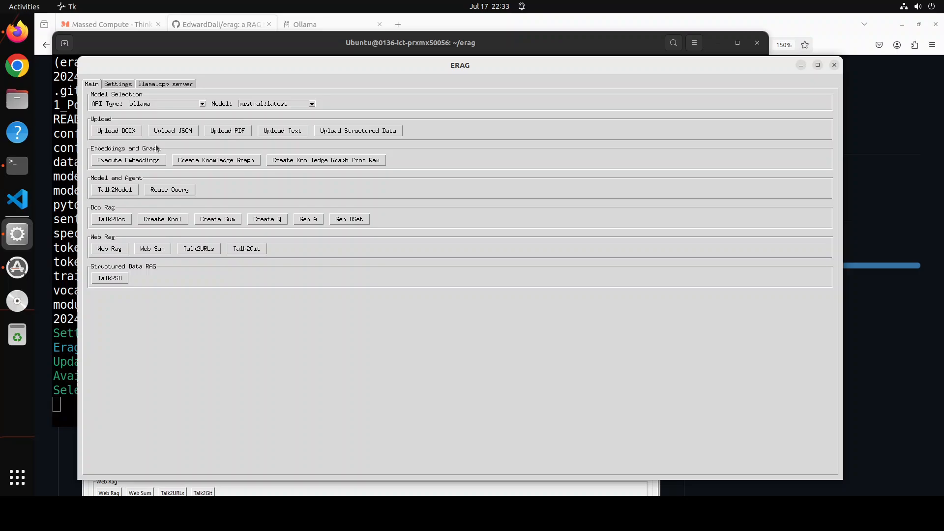
{"action": "mouse_move", "coordinate": [269, 214]}
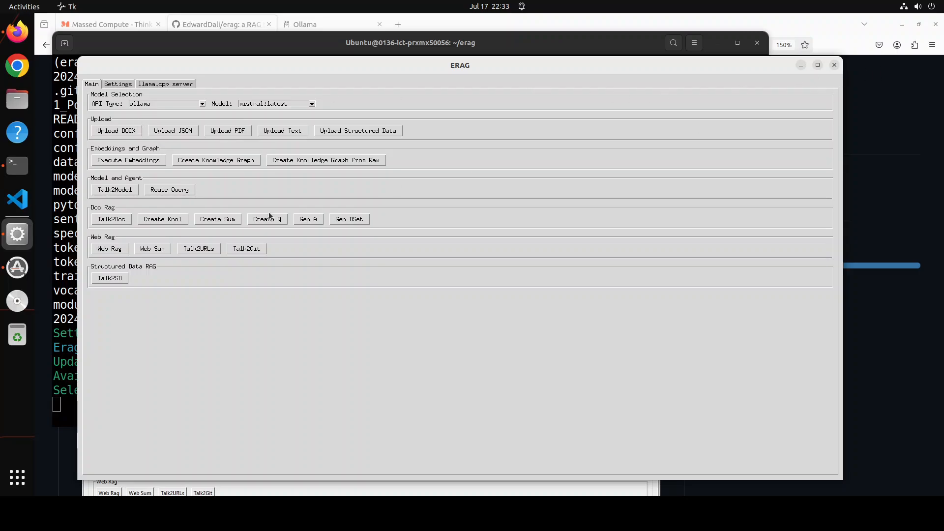
{"action": "mouse_move", "coordinate": [191, 110]}
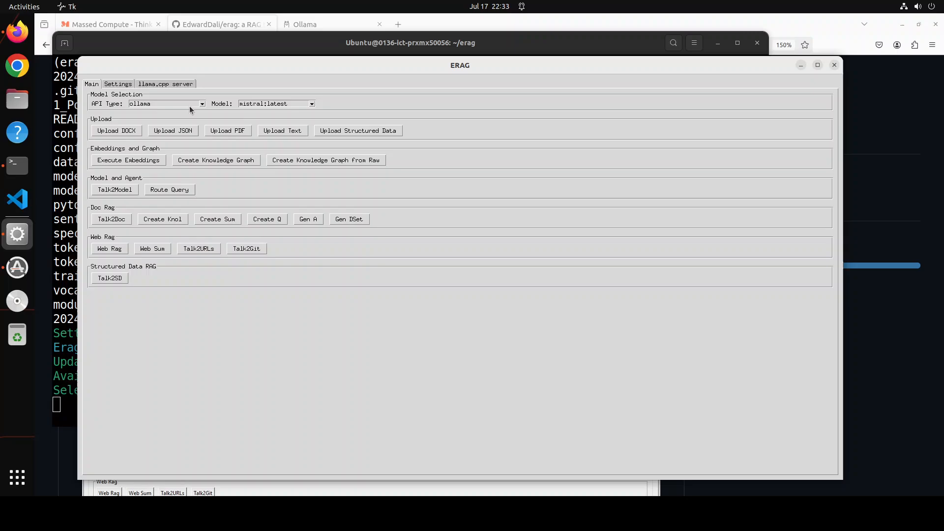
{"action": "mouse_move", "coordinate": [151, 100]}
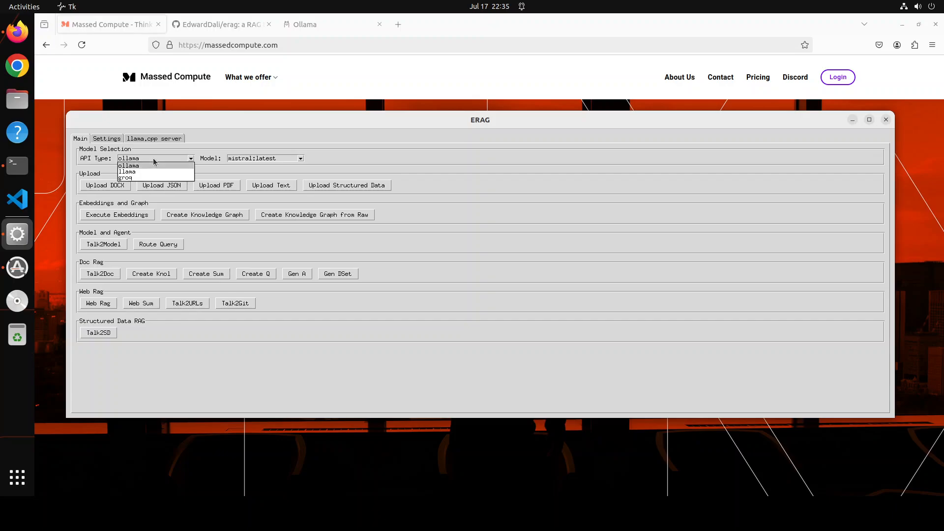
{"action": "mouse_move", "coordinate": [150, 172]}
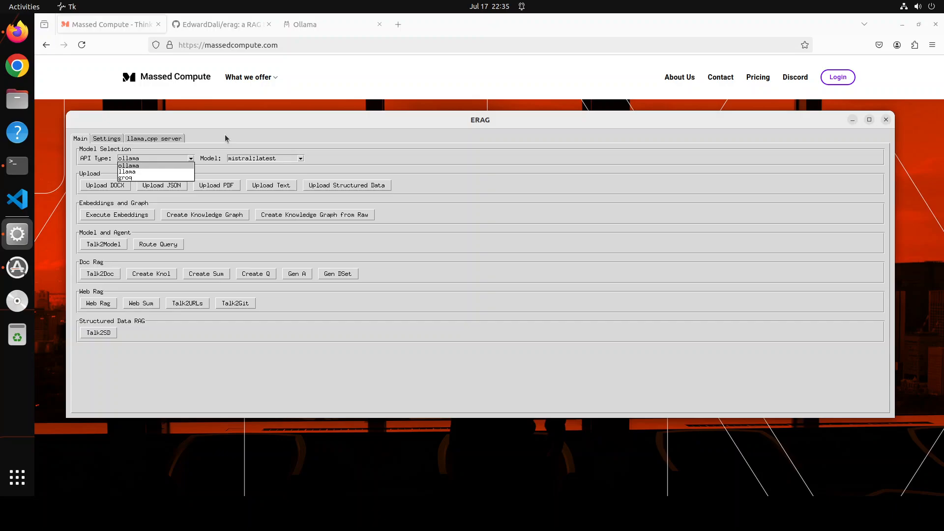
{"action": "left_click", "coordinate": [129, 165]}
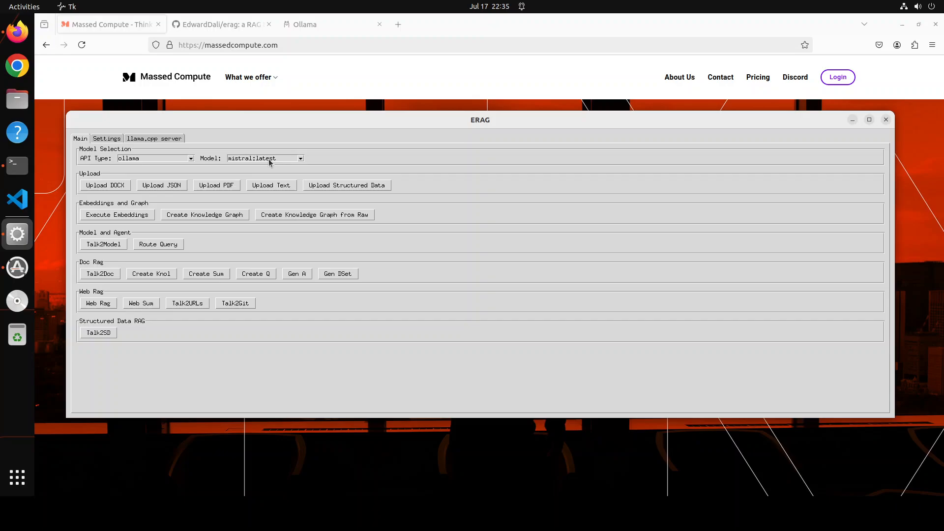
{"action": "left_click", "coordinate": [299, 158]}
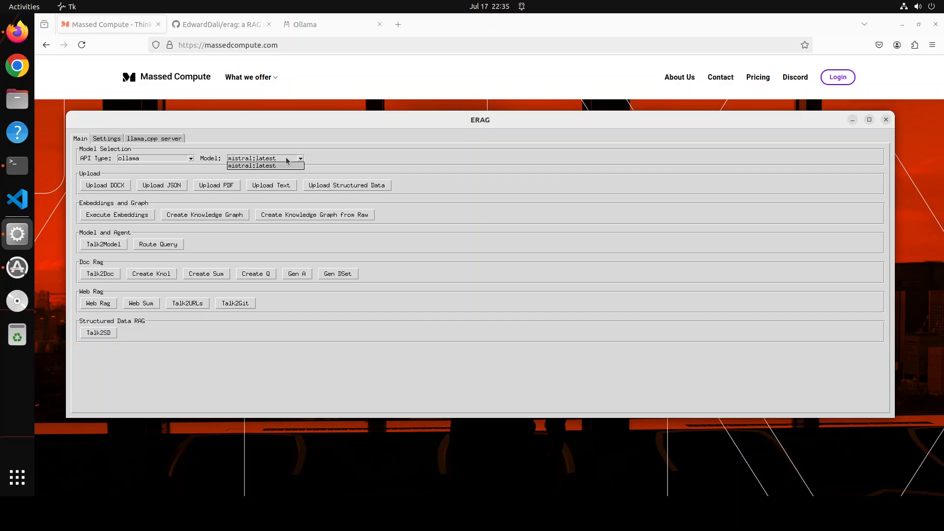
{"action": "left_click", "coordinate": [265, 165]}
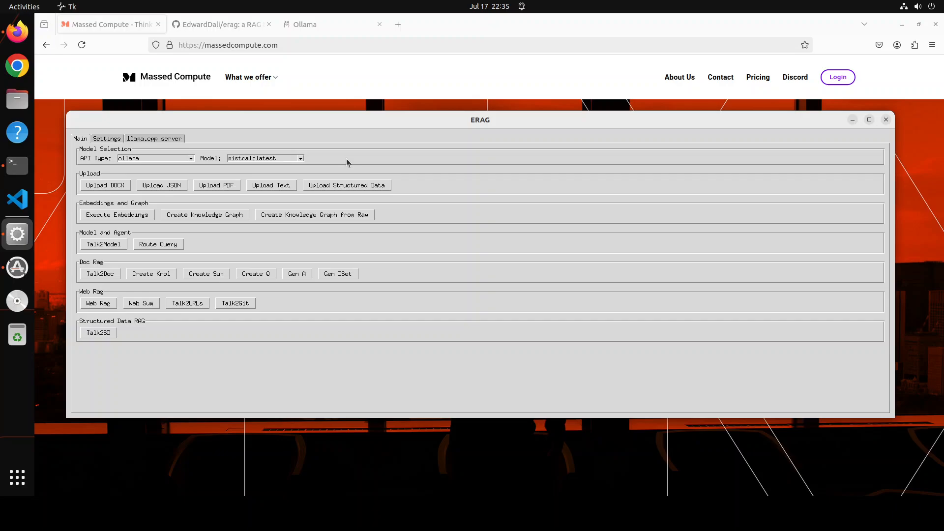
{"action": "mouse_move", "coordinate": [197, 201]}
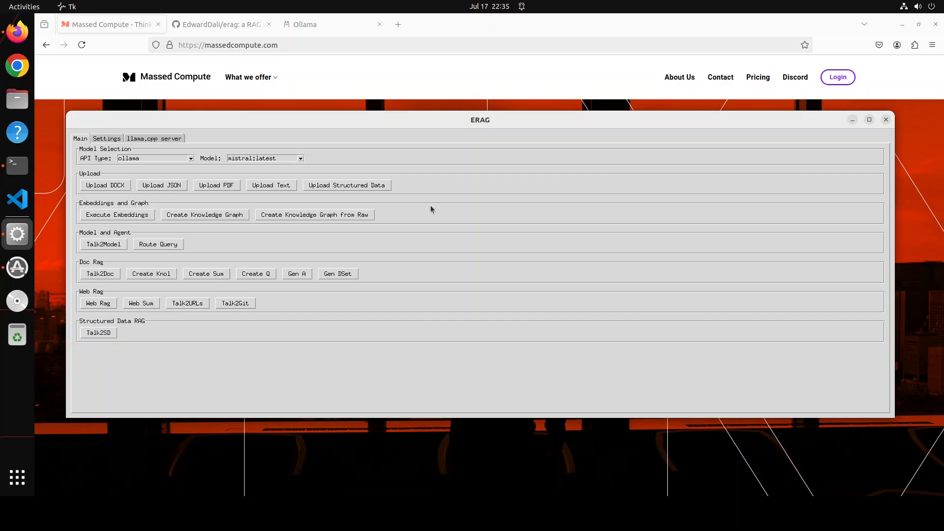
{"action": "mouse_move", "coordinate": [104, 184]}
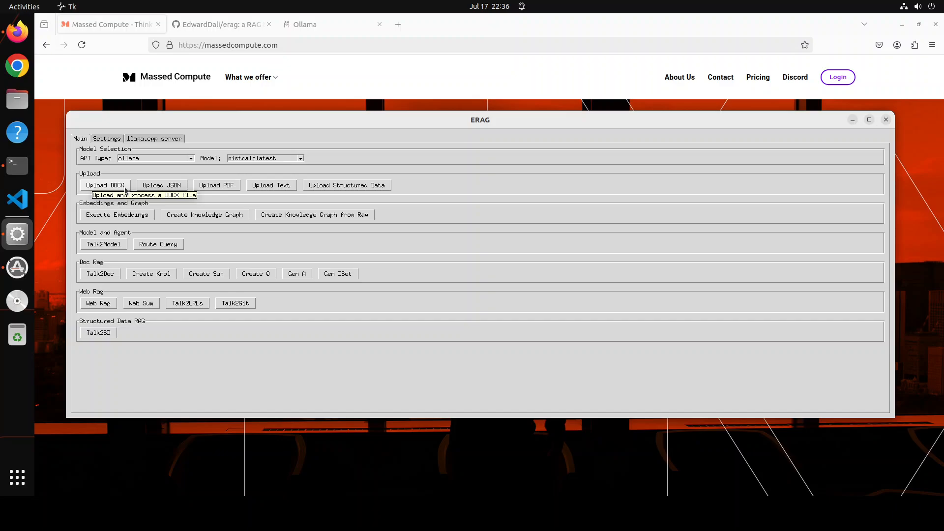
{"action": "mouse_move", "coordinate": [272, 185]}
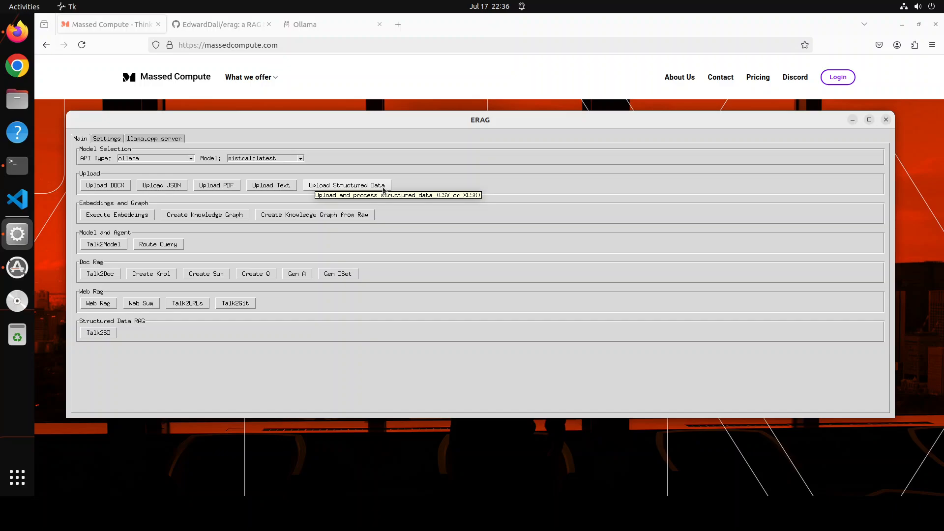
{"action": "mouse_move", "coordinate": [464, 197]}
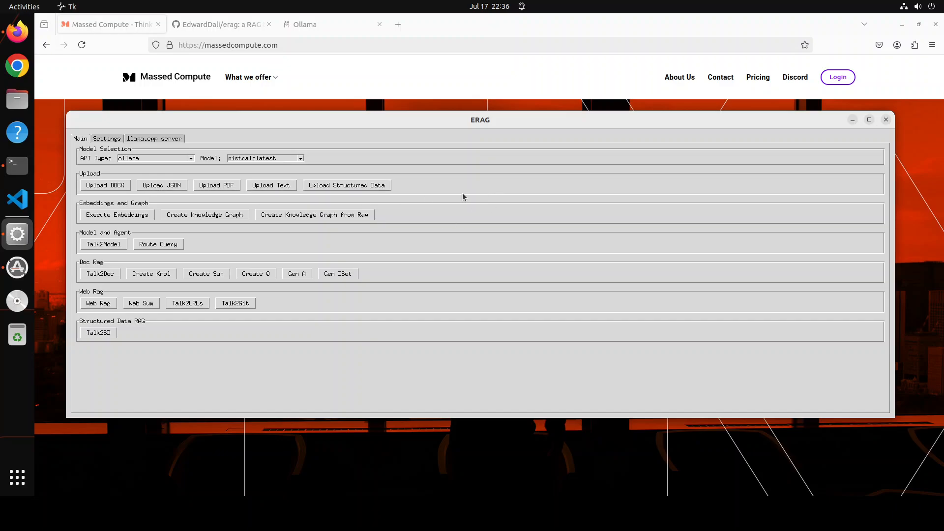
{"action": "mouse_move", "coordinate": [271, 185]}
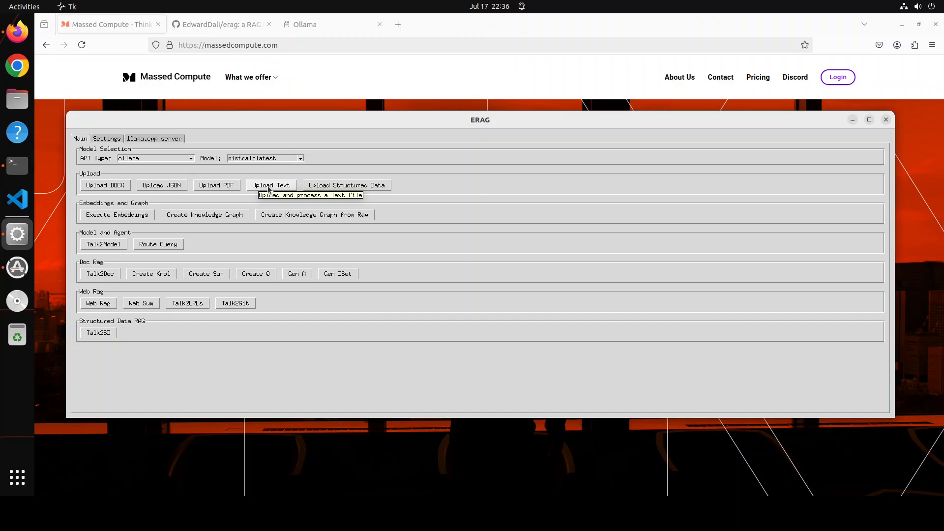
Start an Upload Text action to bring up the file picker.
{"action": "left_click", "coordinate": [271, 185]}
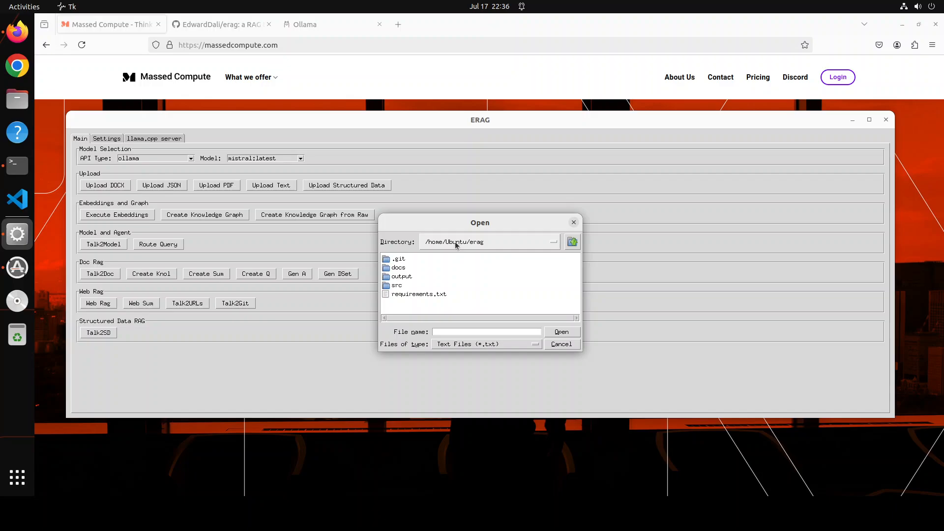
Pick a text file from /home/Ubuntu to append to db.txt and confirm the Success message.
{"action": "left_click", "coordinate": [572, 241]}
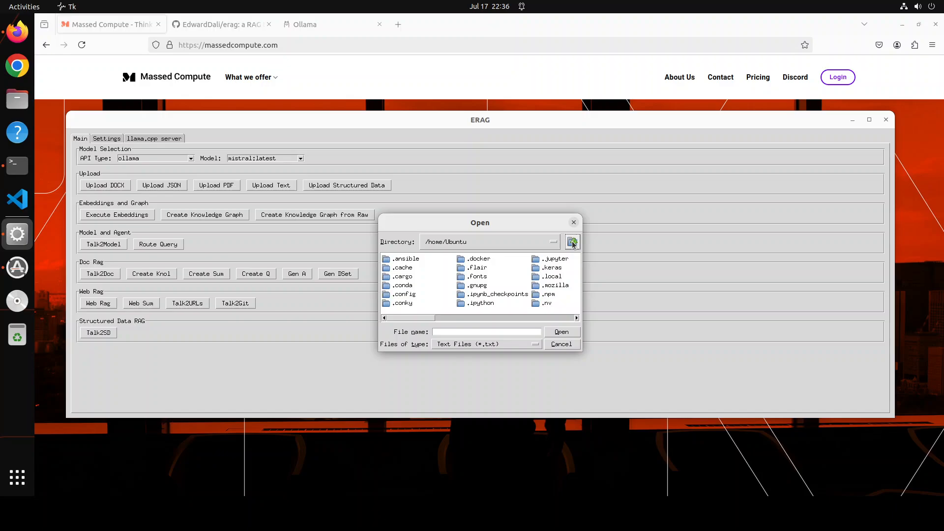
{"action": "left_click", "coordinate": [403, 303]}
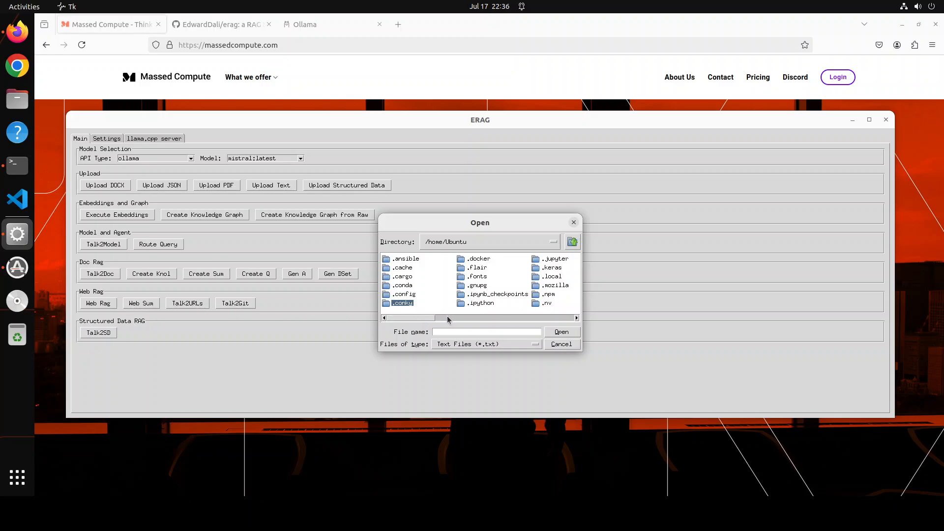
{"action": "scroll", "scroll_direction": "right", "scroll_amount": 3}
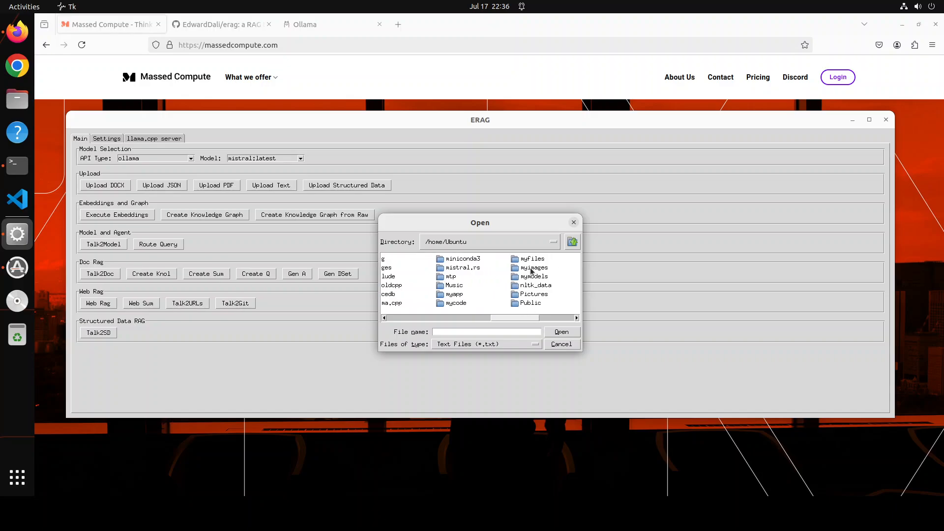
{"action": "left_click", "coordinate": [561, 332]}
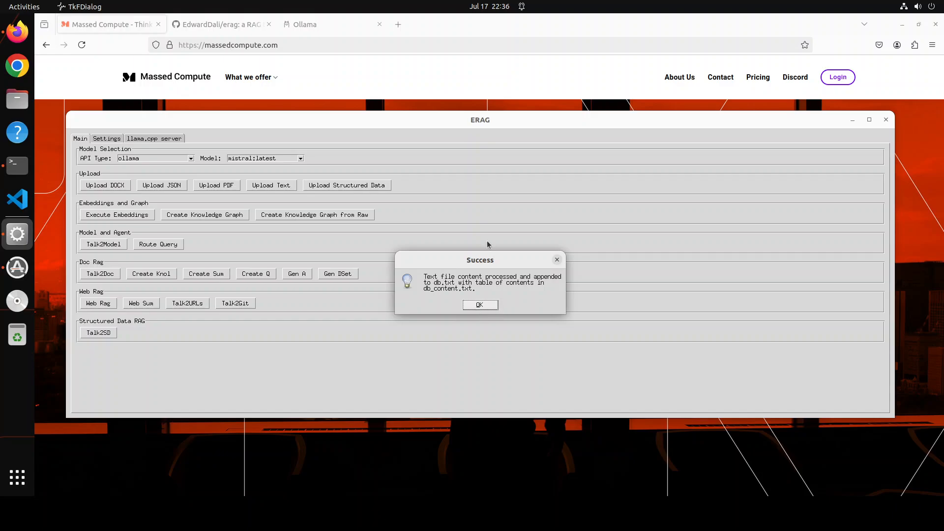
{"action": "mouse_move", "coordinate": [447, 290]}
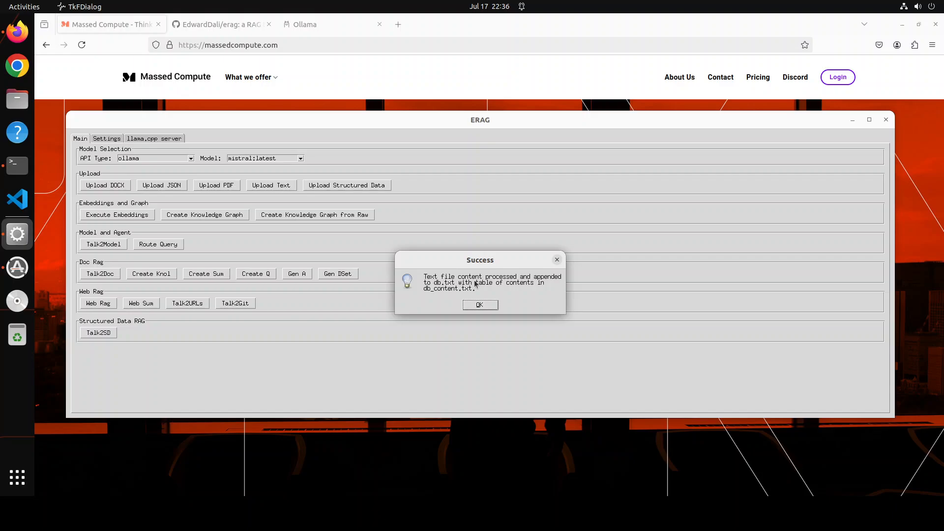
{"action": "mouse_move", "coordinate": [445, 295]}
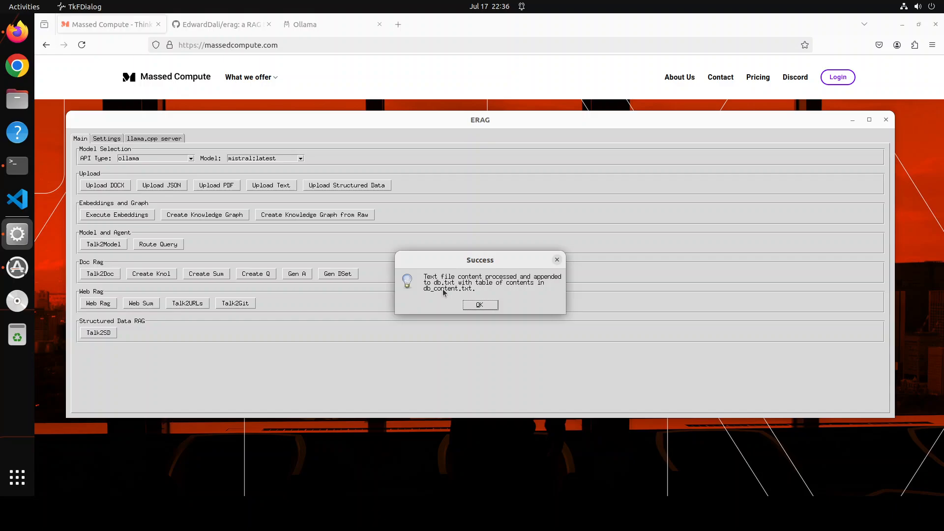
{"action": "mouse_move", "coordinate": [554, 287]}
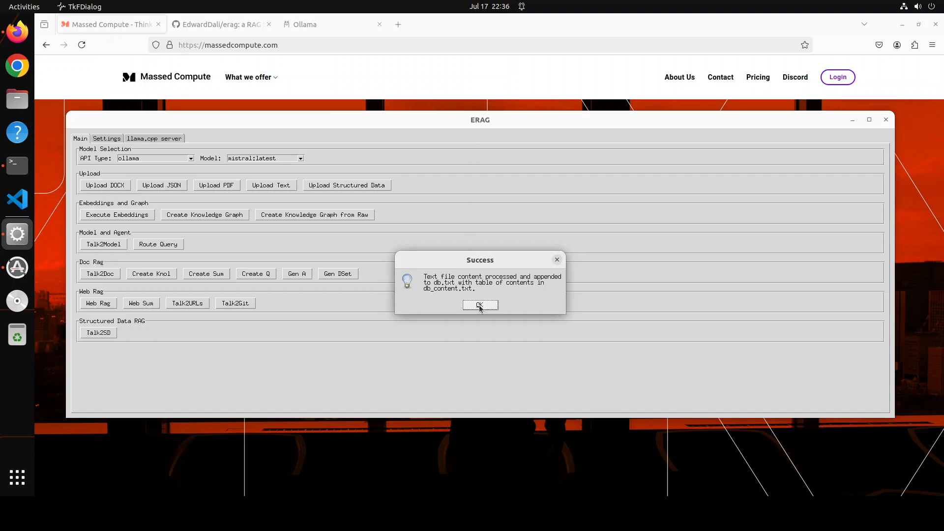
{"action": "left_click", "coordinate": [480, 305]}
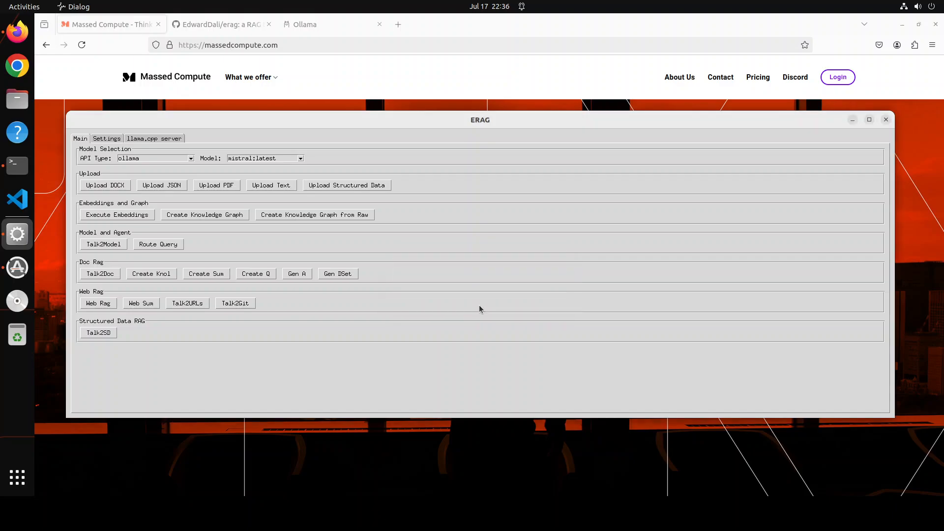
{"action": "mouse_move", "coordinate": [251, 325]}
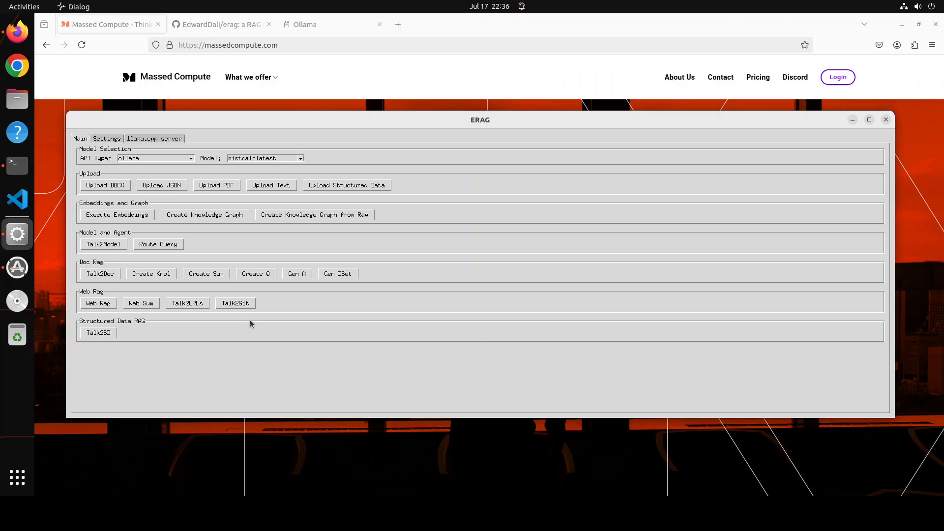
{"action": "mouse_move", "coordinate": [126, 214]}
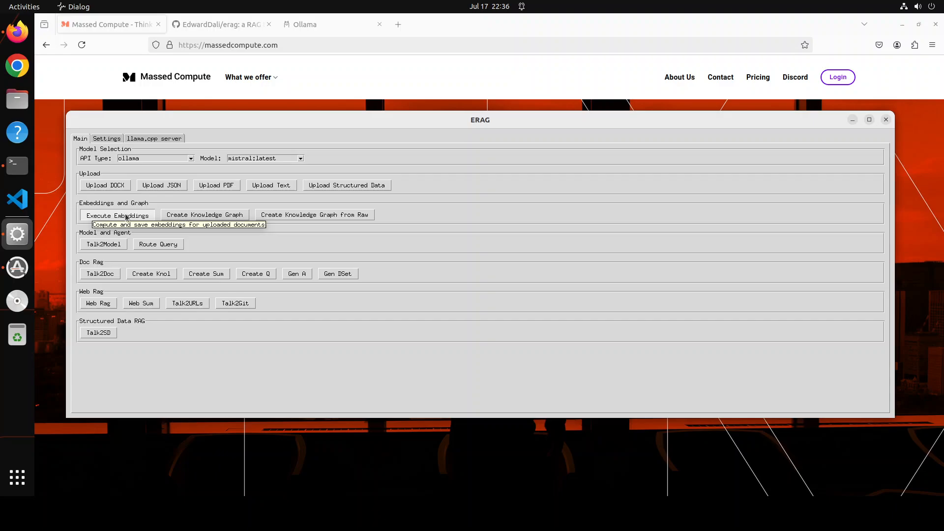
Compute embeddings for the uploaded documents, saving db_embeddings.pt with shape (16, 384).
{"action": "left_click", "coordinate": [117, 214]}
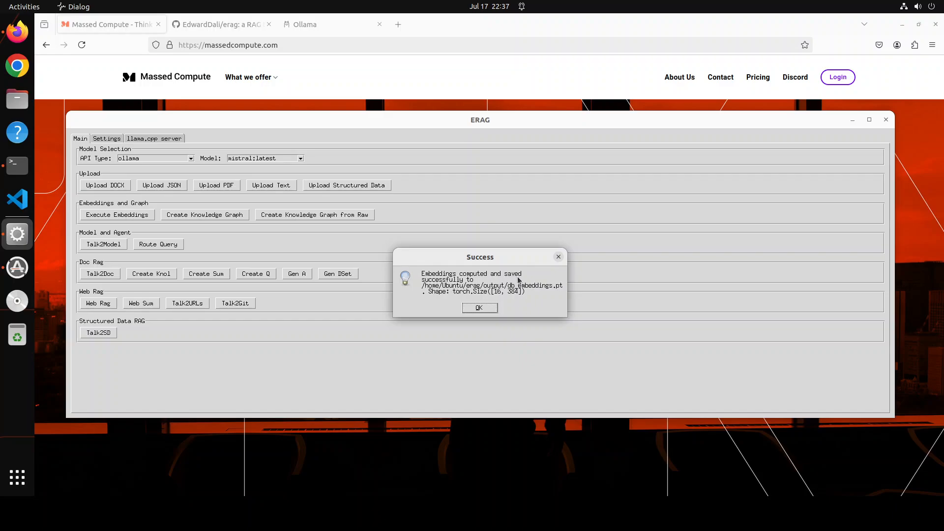
{"action": "mouse_move", "coordinate": [500, 293]}
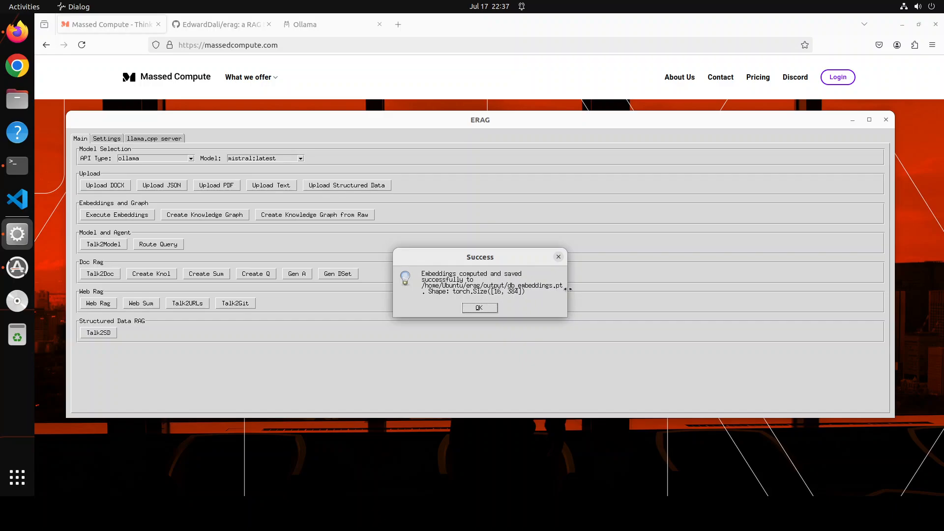
{"action": "mouse_move", "coordinate": [402, 306]}
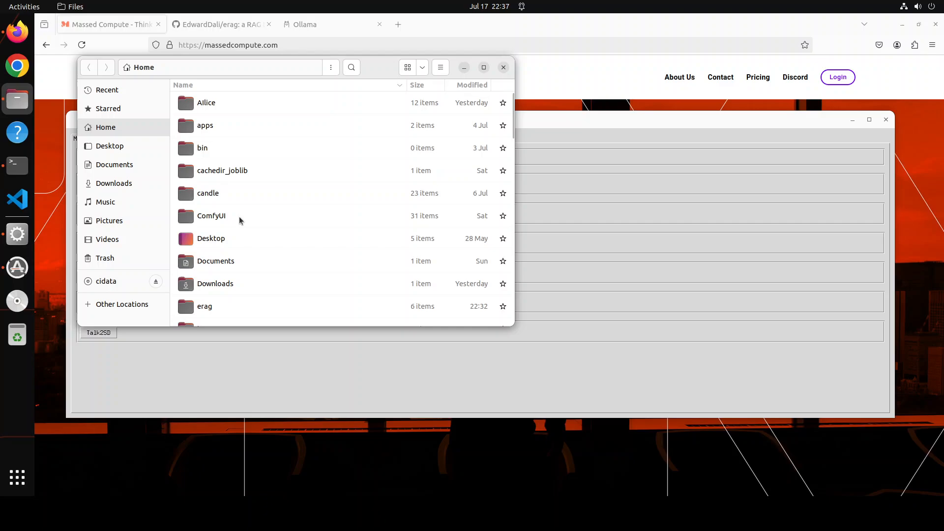
Browse erag > output, read db_content.txt in Text Editor, close it and select db_embeddings.pt.
{"action": "double_click", "coordinate": [204, 306]}
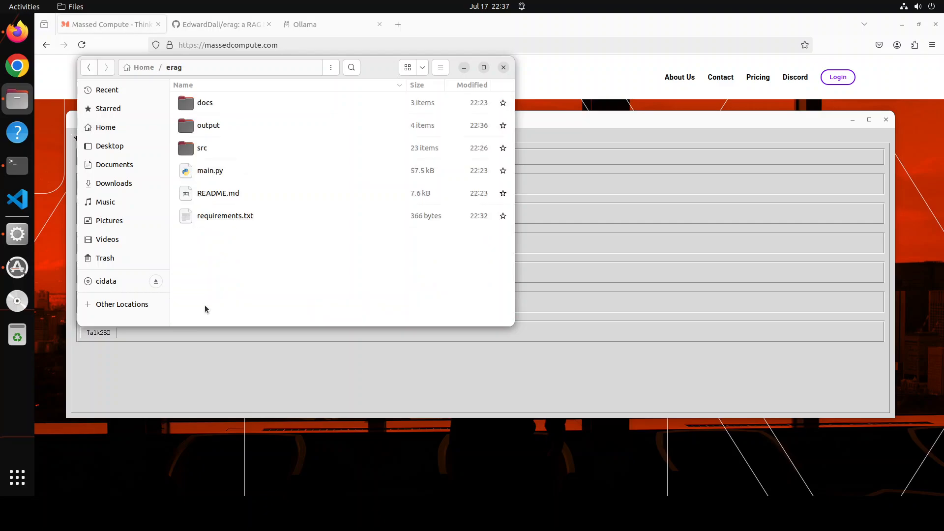
{"action": "double_click", "coordinate": [208, 126]}
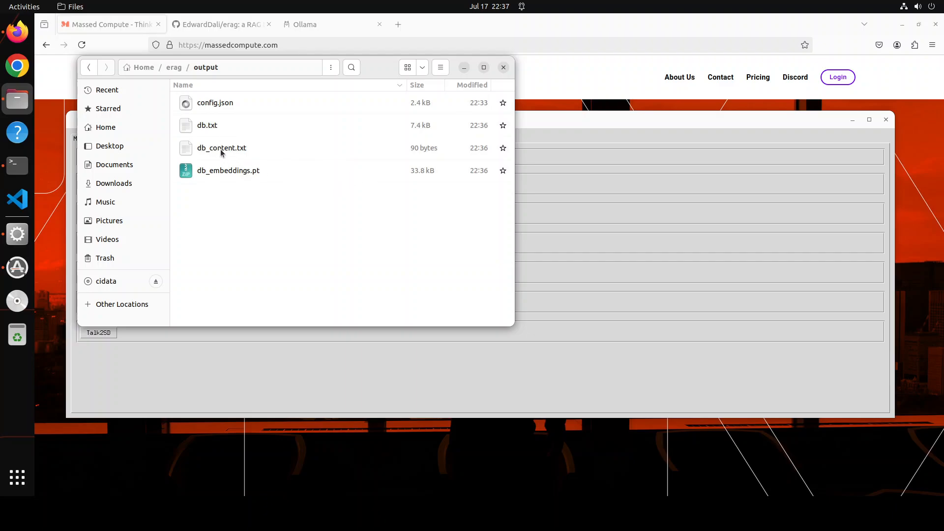
{"action": "right_click", "coordinate": [222, 148]}
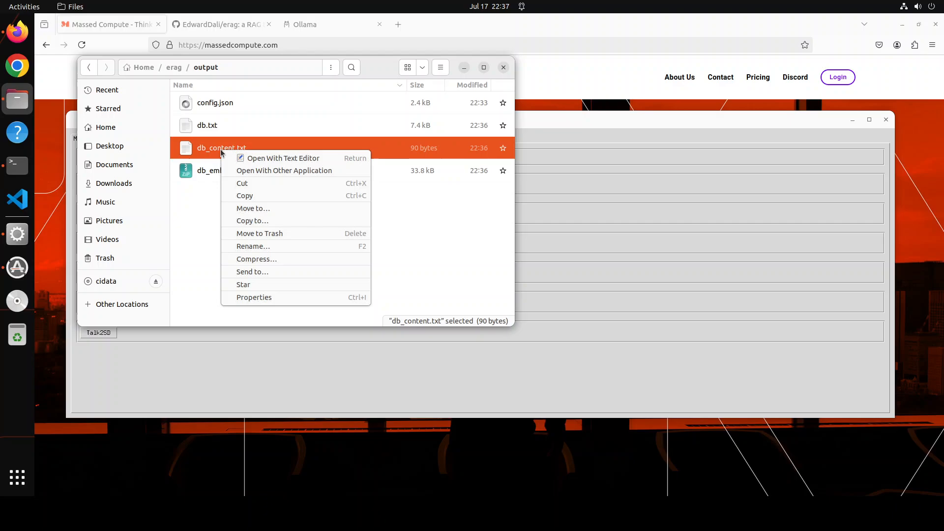
{"action": "left_click", "coordinate": [221, 148]}
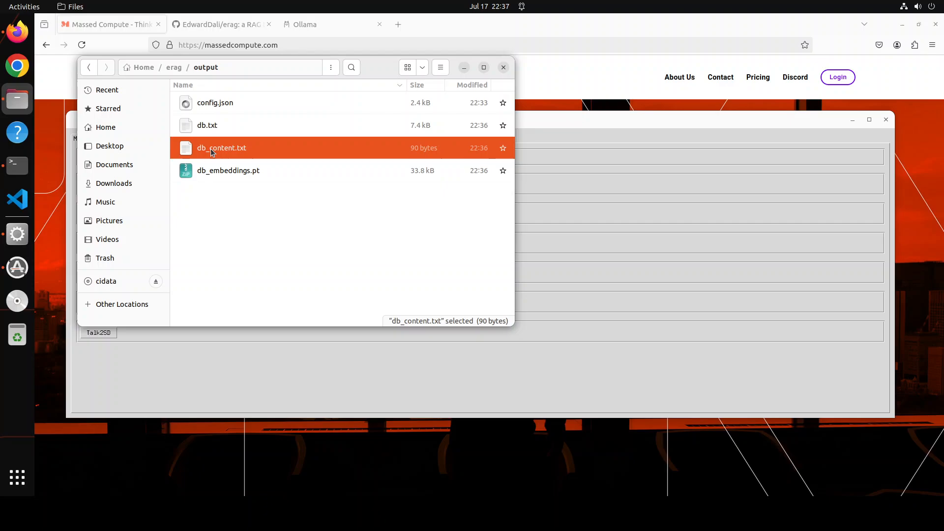
{"action": "double_click", "coordinate": [221, 148]}
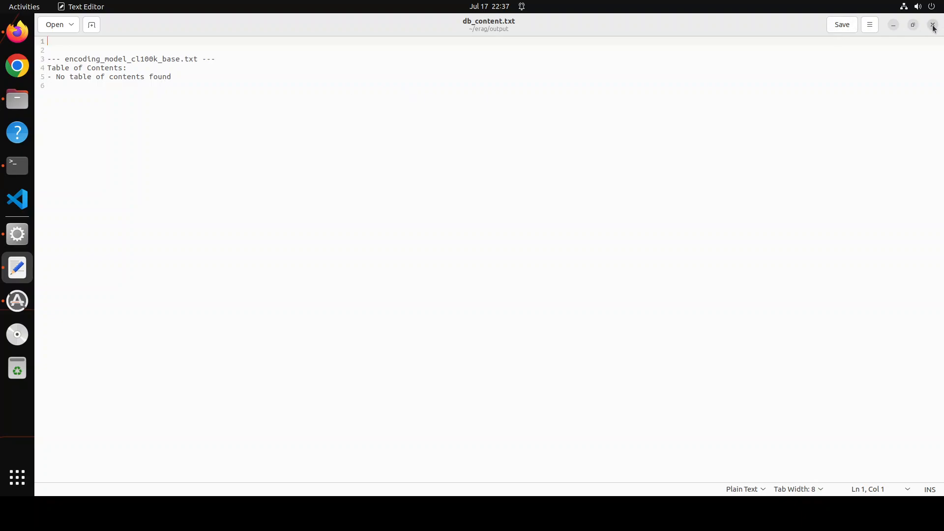
{"action": "left_click", "coordinate": [932, 23]}
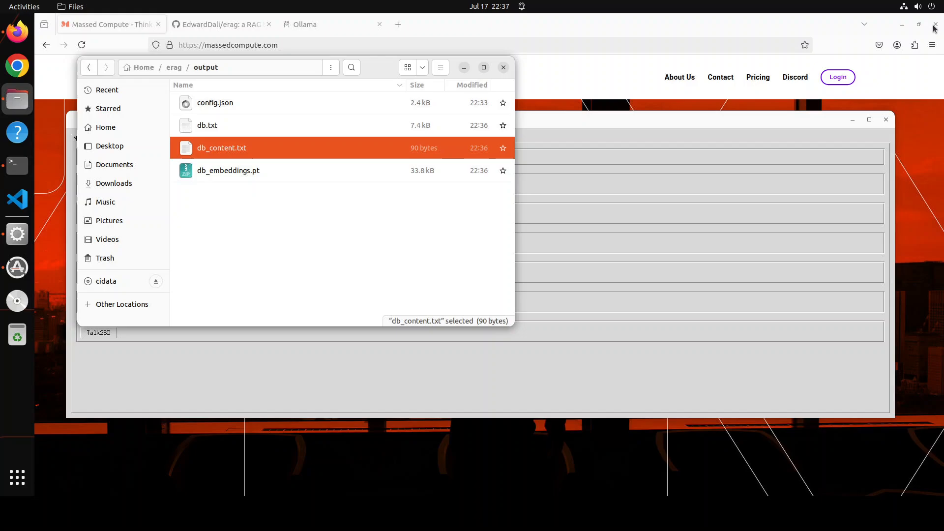
{"action": "left_click", "coordinate": [228, 170]}
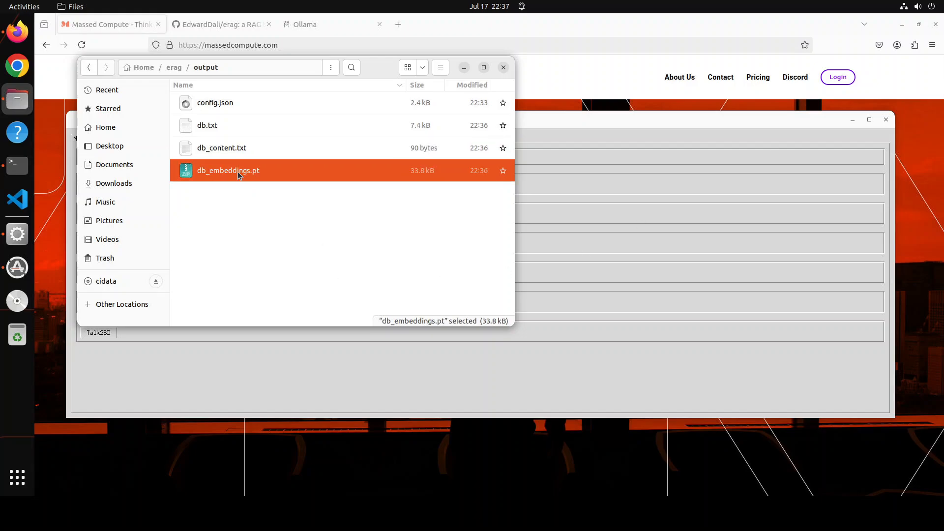
{"action": "right_click", "coordinate": [237, 171]}
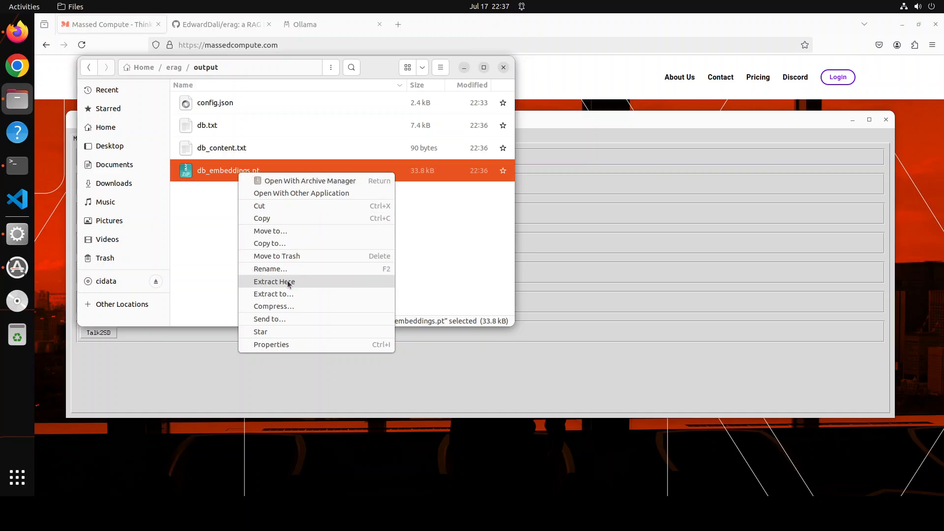
{"action": "mouse_move", "coordinate": [295, 320]}
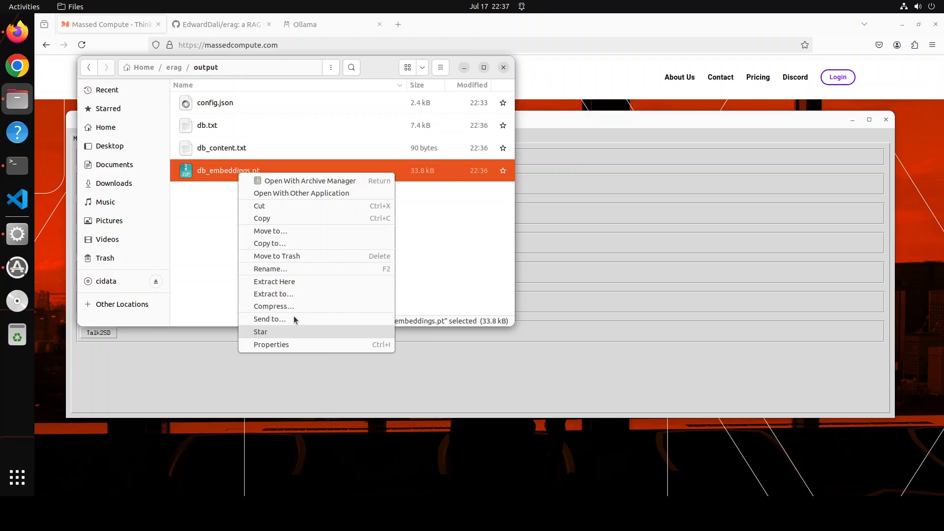
{"action": "mouse_move", "coordinate": [286, 192]}
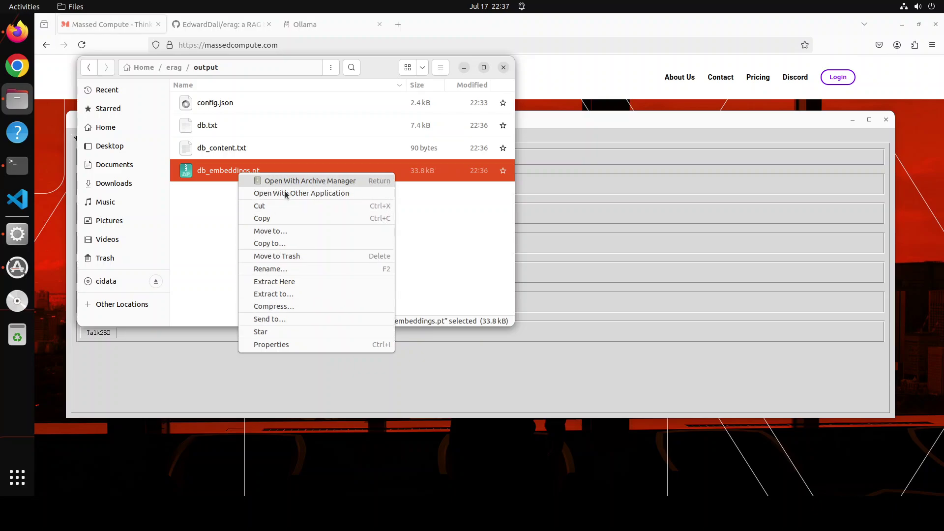
{"action": "left_click", "coordinate": [301, 192]}
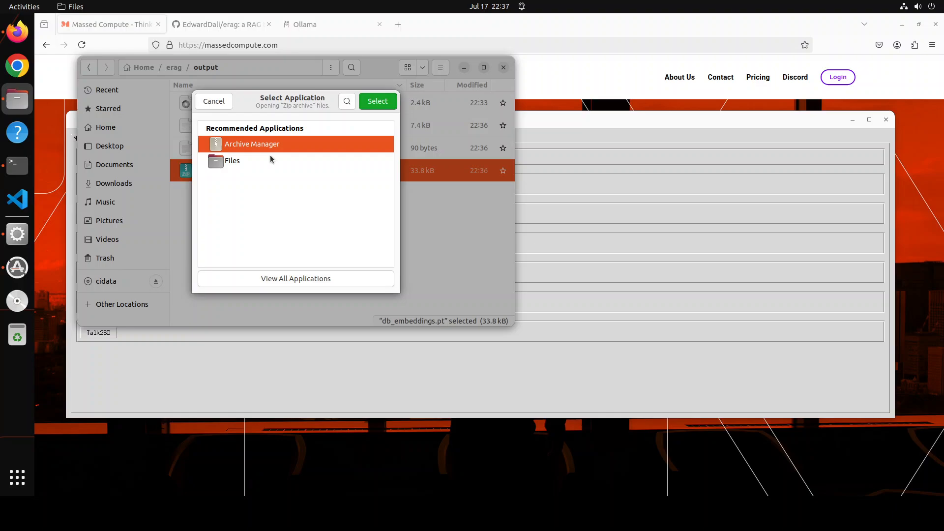
{"action": "mouse_move", "coordinate": [218, 106]}
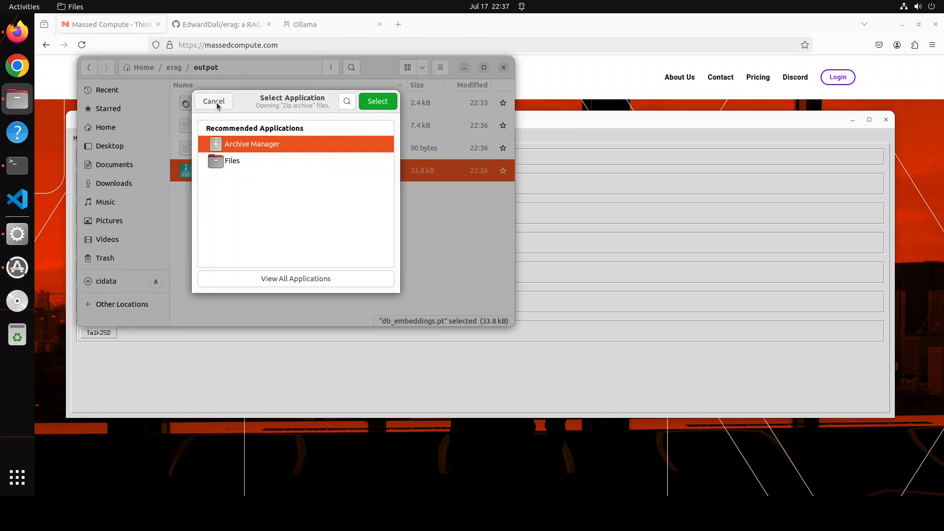
{"action": "left_click", "coordinate": [378, 100]}
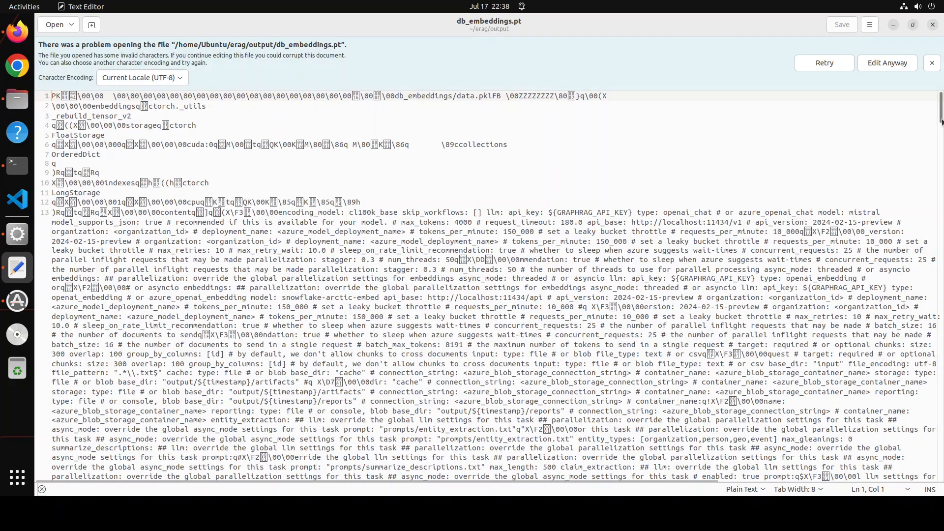
{"action": "left_click", "coordinate": [932, 63]}
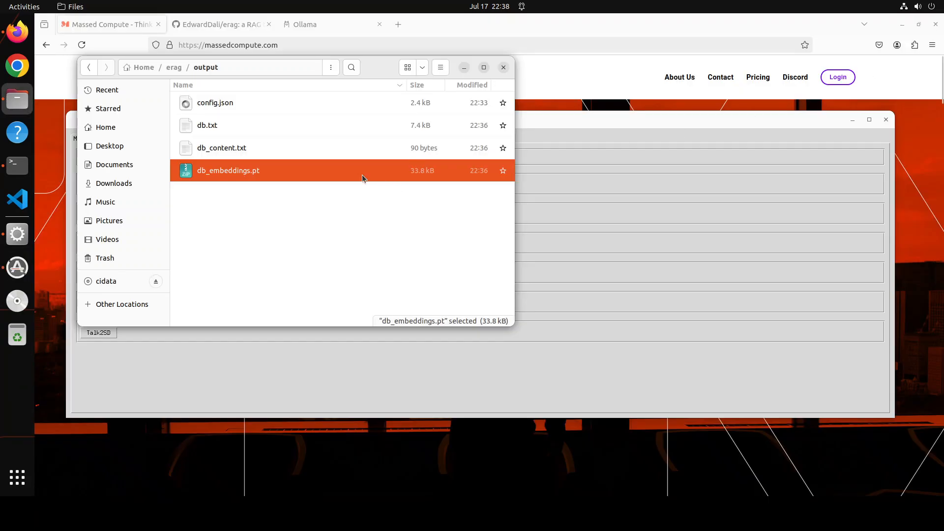
{"action": "double_click", "coordinate": [207, 125]}
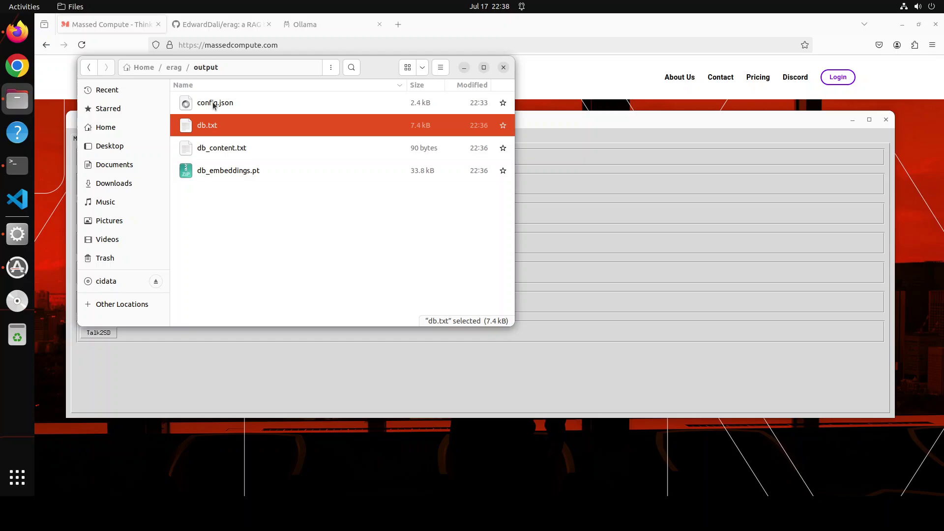
View config.json in Firefox (mistral:latest as Ollama model), then return to the ERAG GitHub README.
{"action": "right_click", "coordinate": [214, 103]}
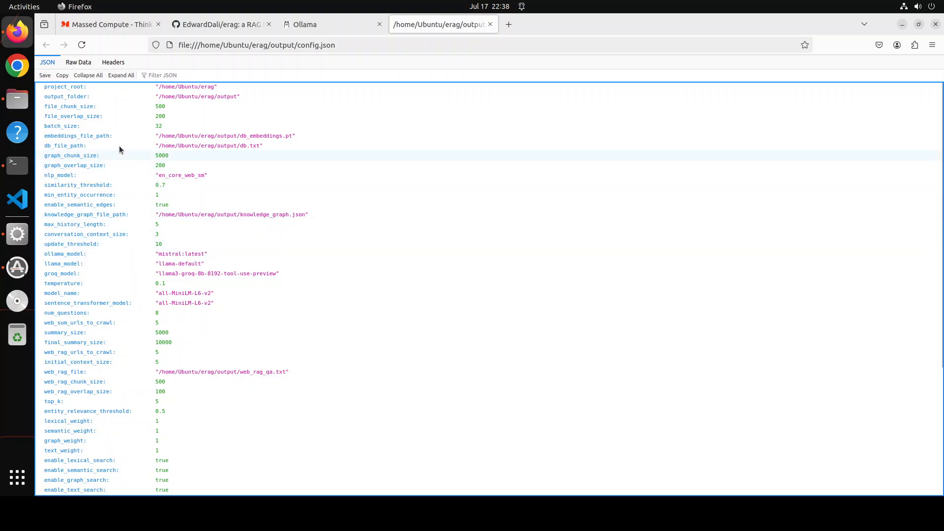
{"action": "scroll", "scroll_direction": "down", "scroll_amount": 3}
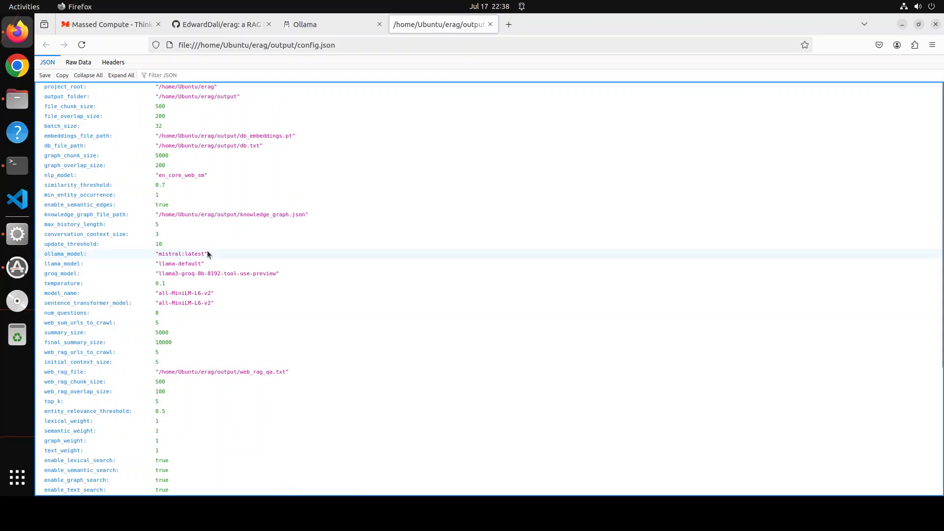
{"action": "left_click", "coordinate": [220, 24]}
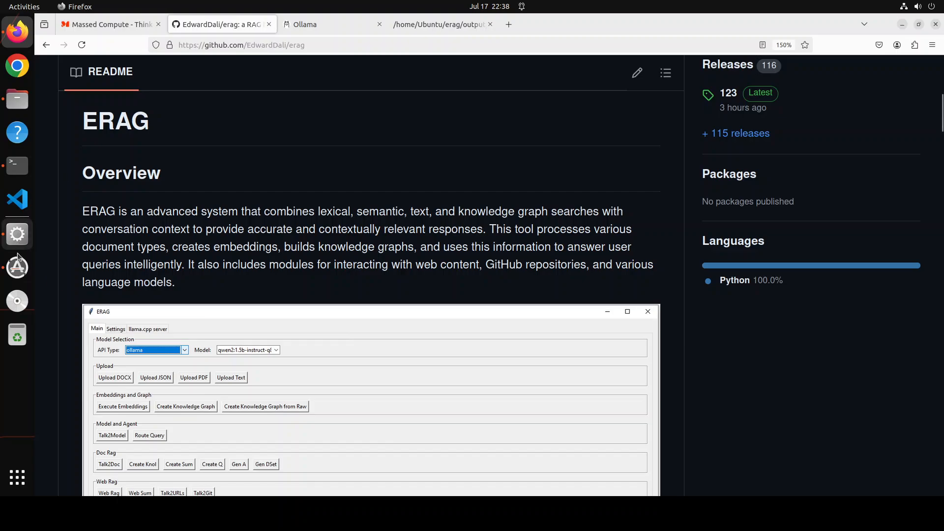
{"action": "mouse_move", "coordinate": [17, 268]}
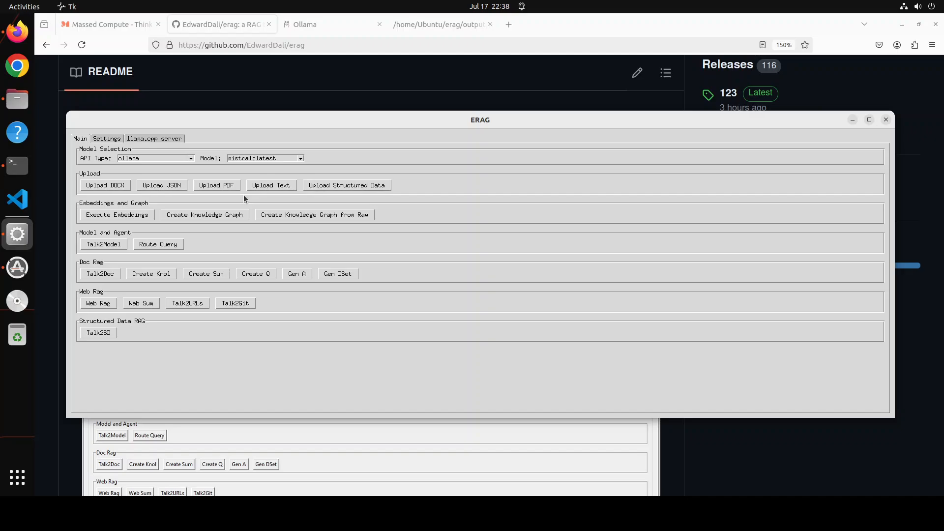
{"action": "mouse_move", "coordinate": [236, 208]}
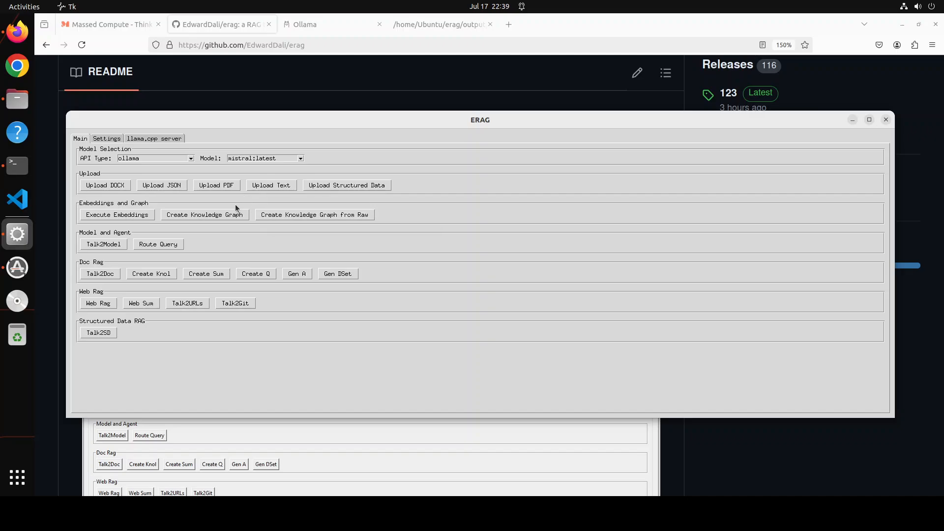
Show ERAG's Settings page with upload, embeddings, graph, web RAG and API options.
{"action": "left_click", "coordinate": [106, 137]}
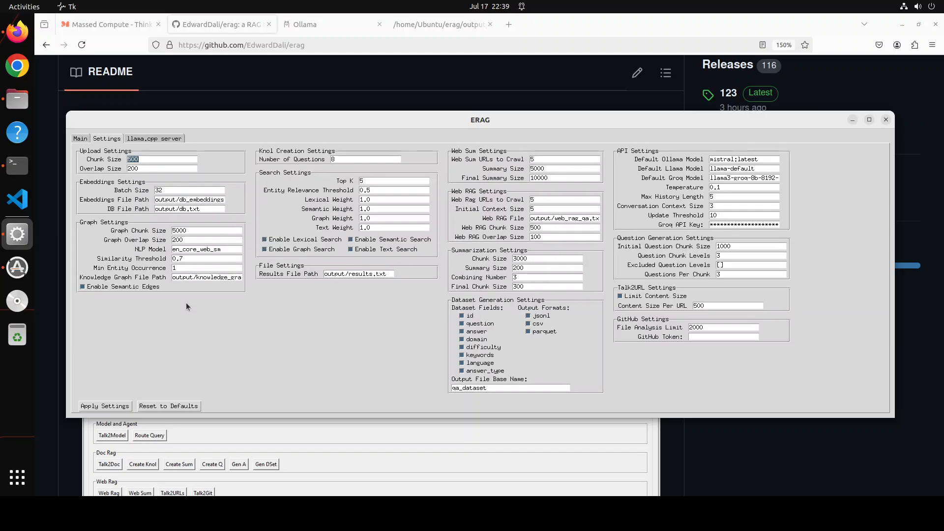
{"action": "mouse_move", "coordinate": [143, 316]}
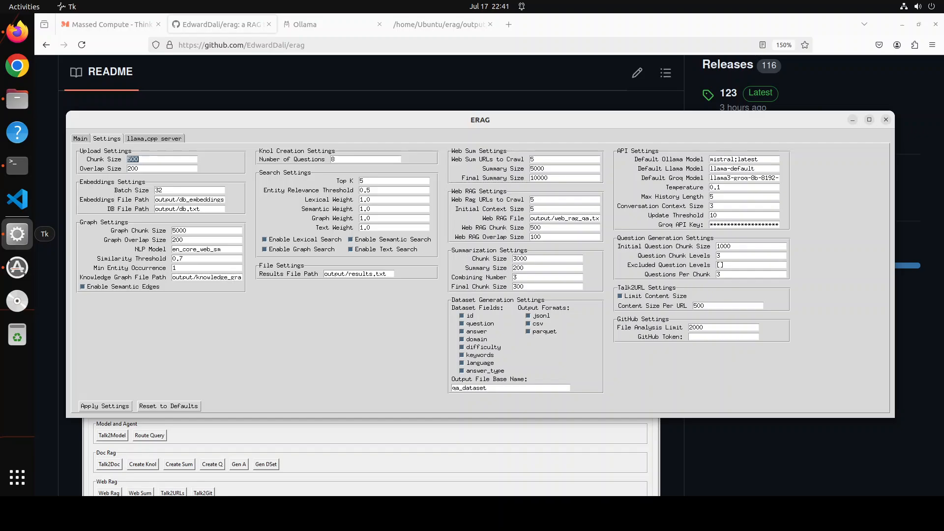
{"action": "mouse_move", "coordinate": [158, 141]}
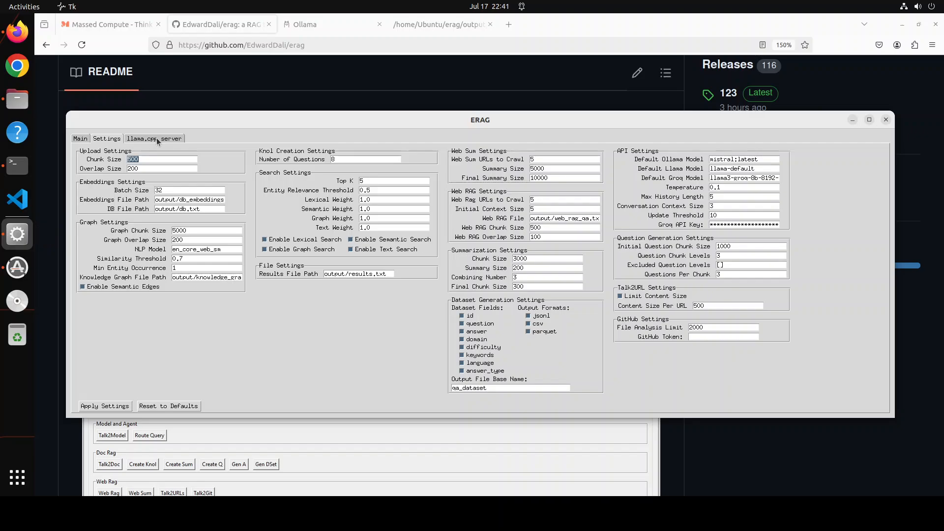
Check the llama.cpp server options and return to ERAG's Main page.
{"action": "left_click", "coordinate": [154, 137]}
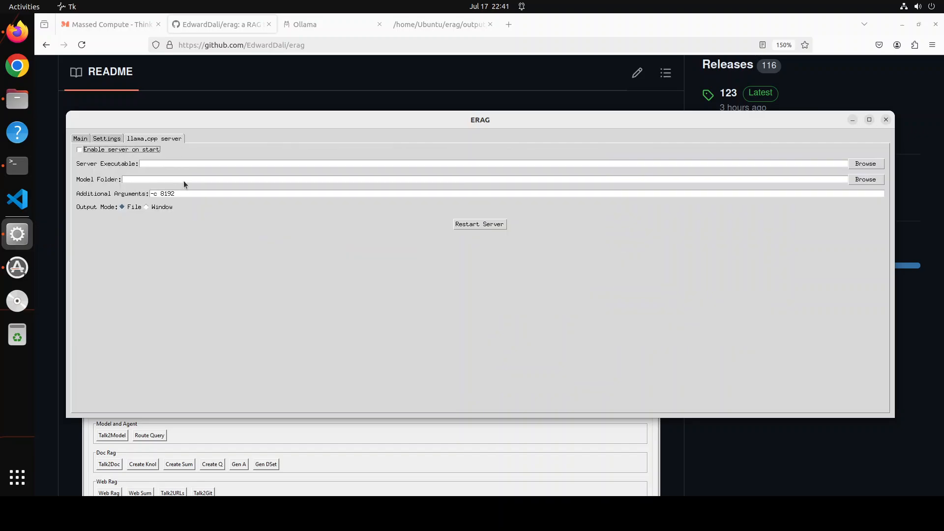
{"action": "left_click", "coordinate": [81, 138]}
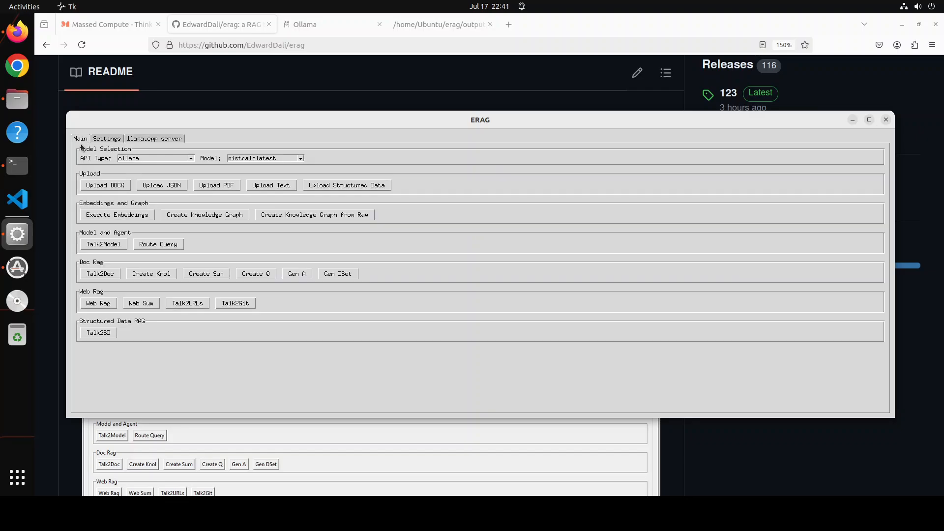
{"action": "mouse_move", "coordinate": [401, 343]}
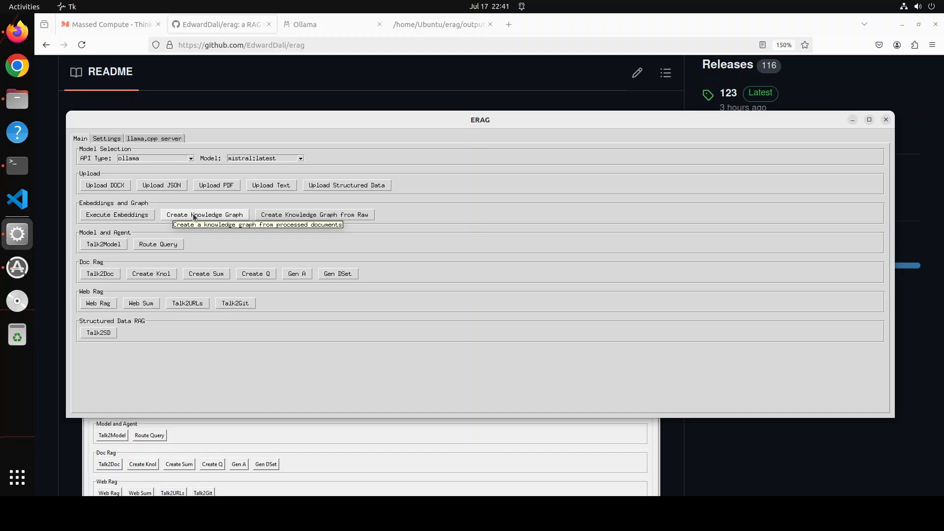
Create the knowledge graph (16 documents, 16 chunks, 41 entities, 115 edges) saved as knowledge_graph.json.
{"action": "left_click", "coordinate": [205, 214]}
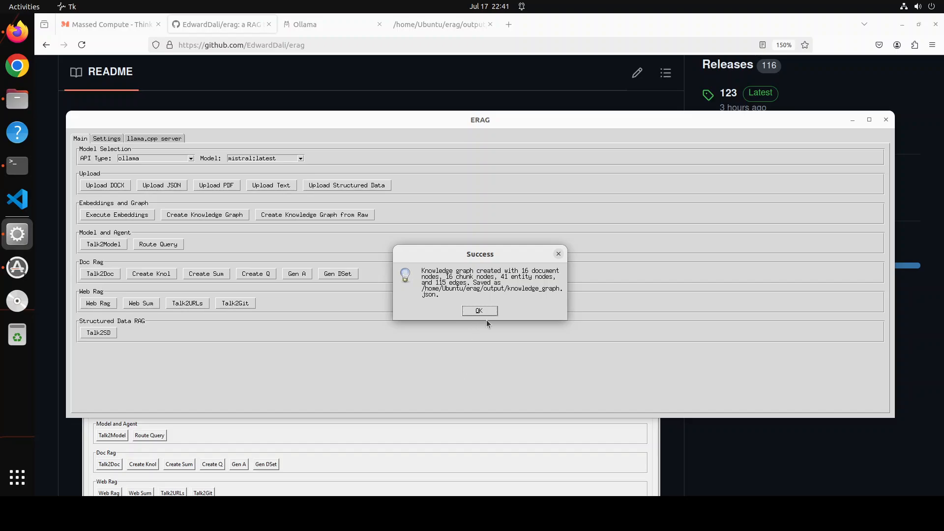
{"action": "mouse_move", "coordinate": [132, 212]}
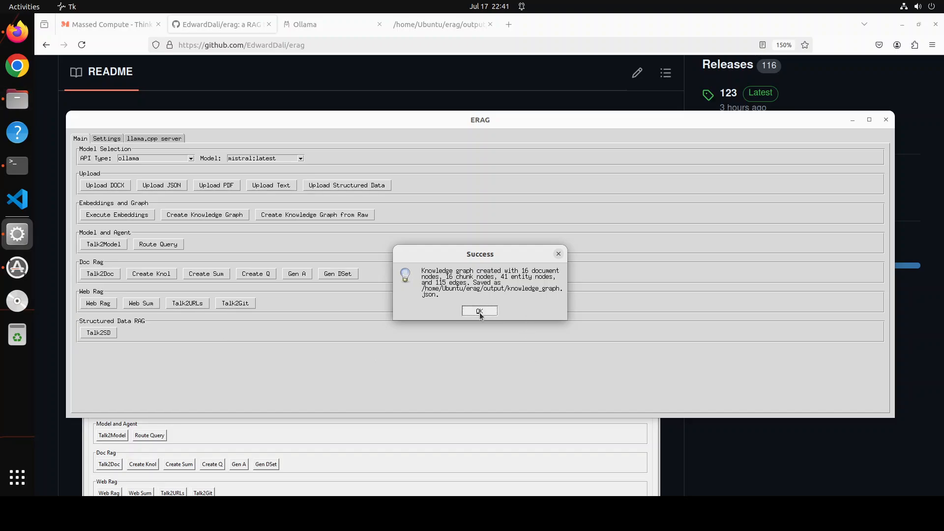
{"action": "left_click", "coordinate": [480, 310]}
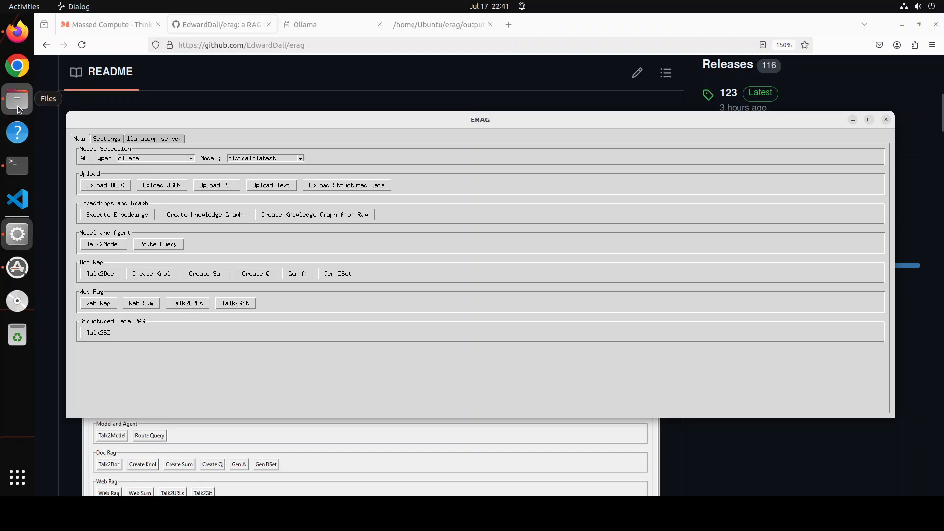
Select knowledge_graph.json (37.8 kB) in the output folder and bring up its file actions.
{"action": "left_click", "coordinate": [17, 98]}
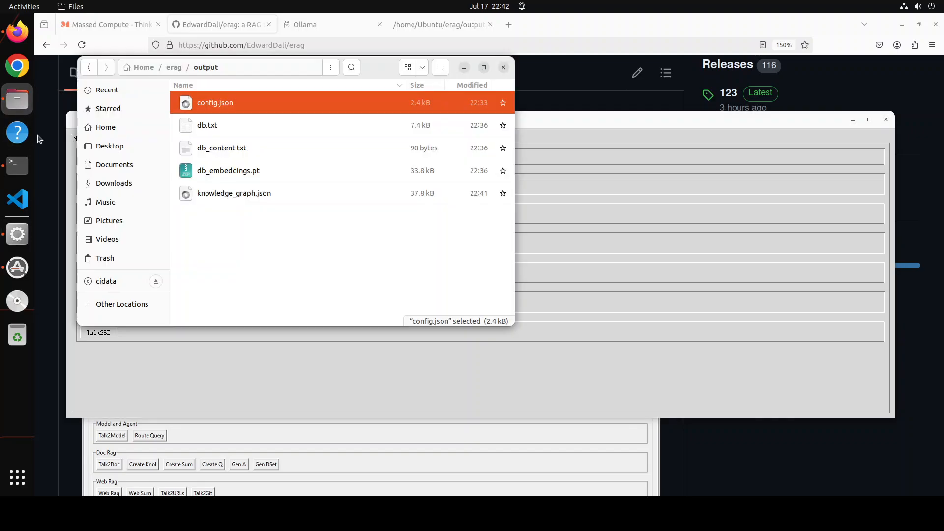
{"action": "left_click", "coordinate": [234, 192]}
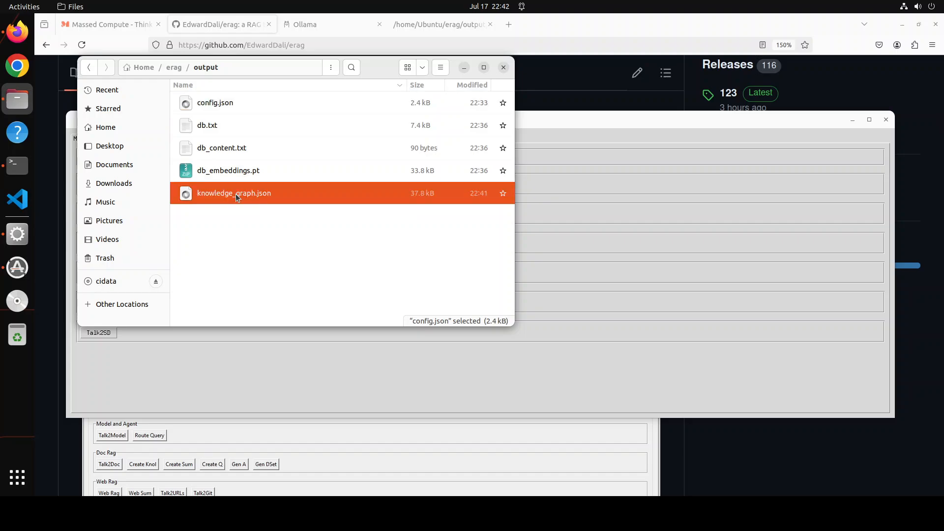
{"action": "right_click", "coordinate": [237, 192]}
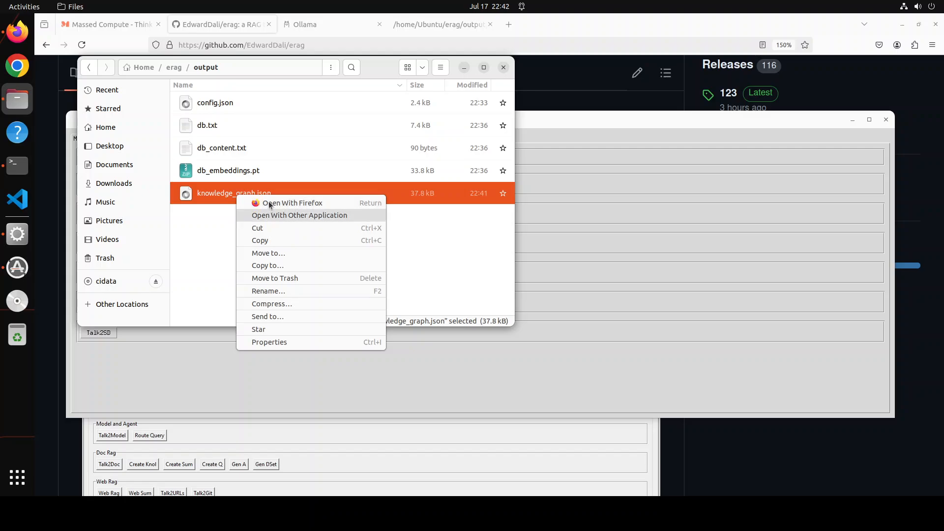
Read knowledge_graph.json's document, chunk and entity nodes in Firefox, then close the file.
{"action": "left_click", "coordinate": [291, 202]}
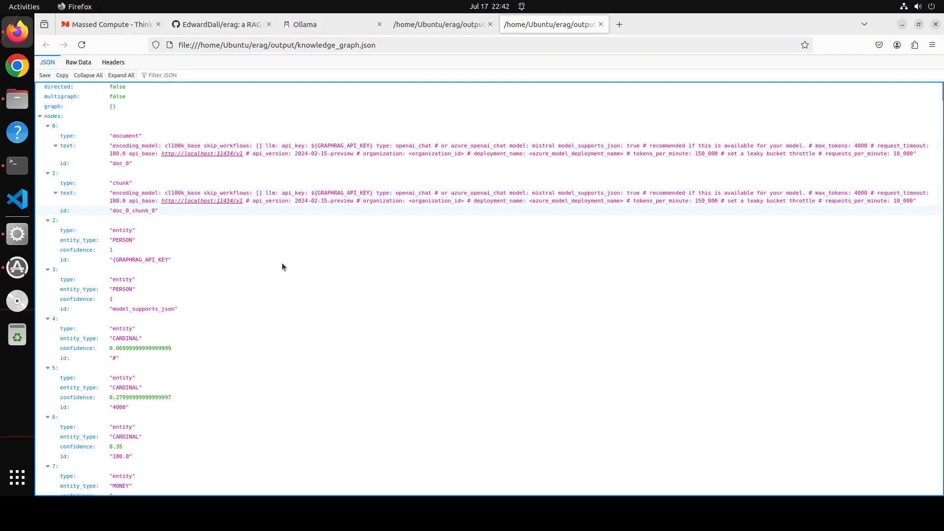
{"action": "mouse_move", "coordinate": [325, 228]}
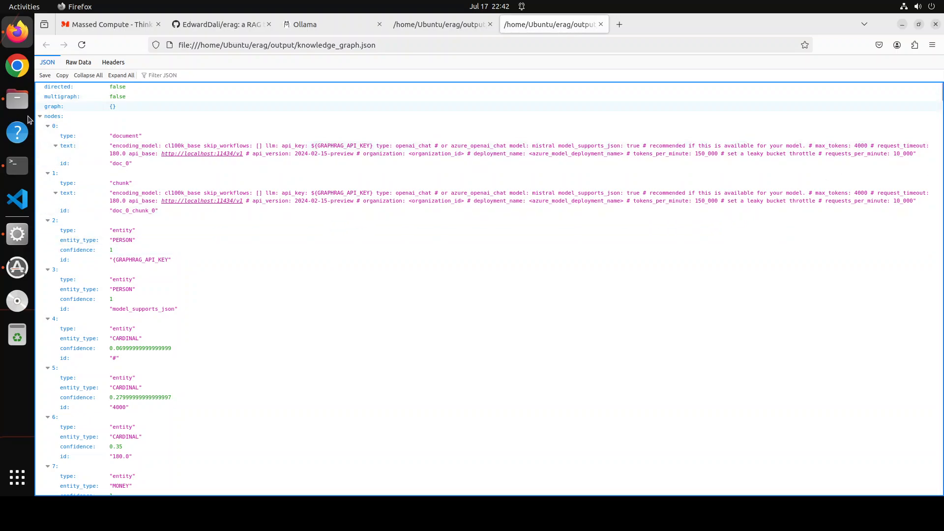
{"action": "mouse_move", "coordinate": [225, 156]}
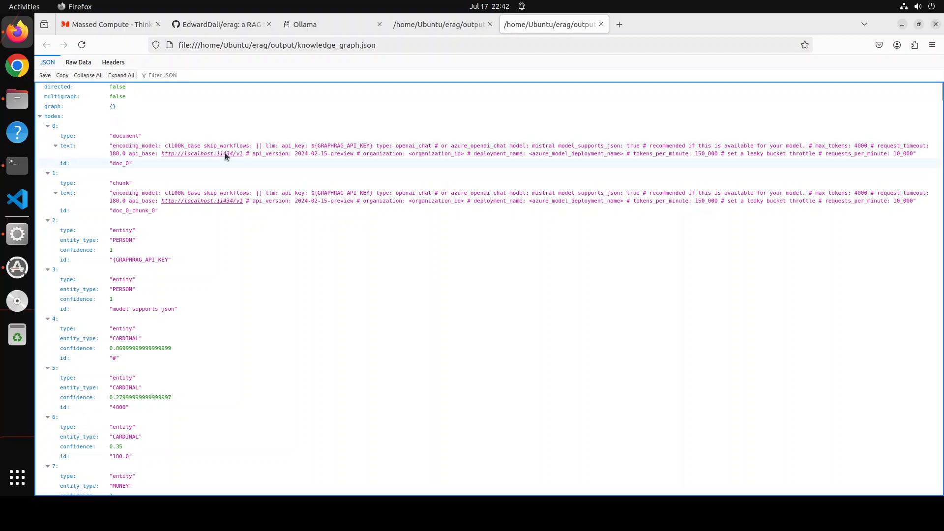
{"action": "scroll", "scroll_direction": "down", "scroll_amount": 3}
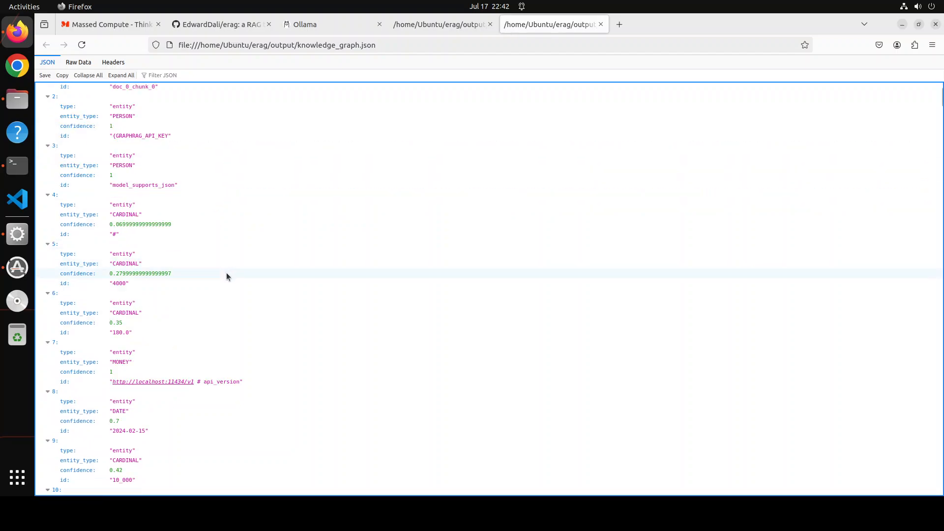
{"action": "scroll", "scroll_direction": "down", "scroll_amount": 3}
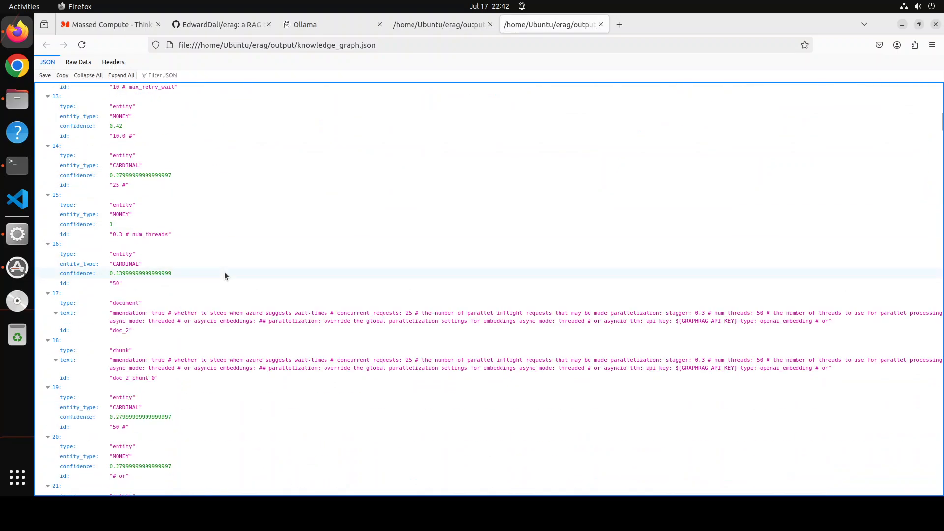
{"action": "scroll", "scroll_direction": "down", "scroll_amount": 3}
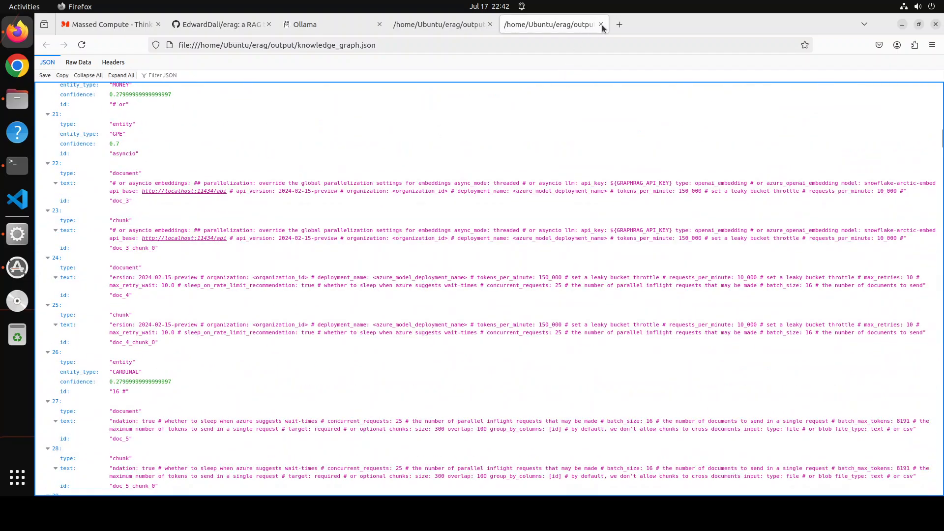
{"action": "left_click", "coordinate": [599, 24]}
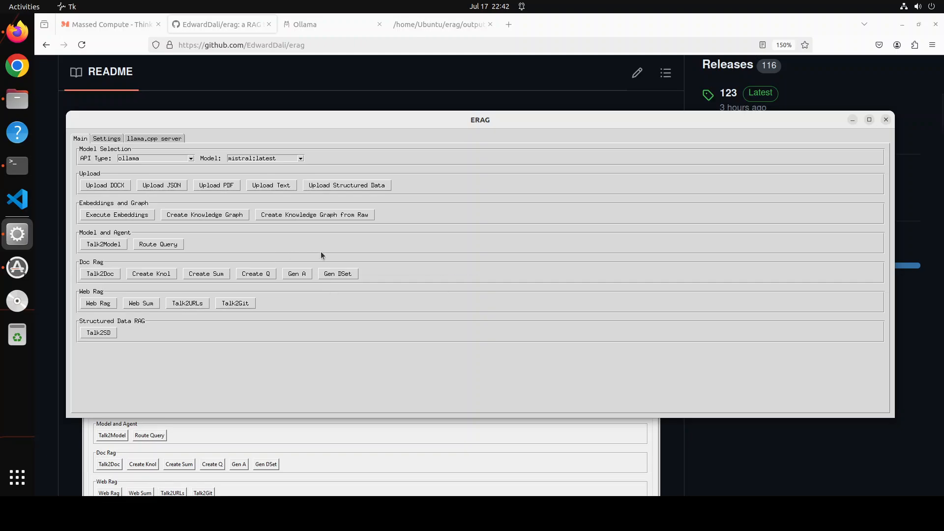
{"action": "mouse_move", "coordinate": [441, 225]}
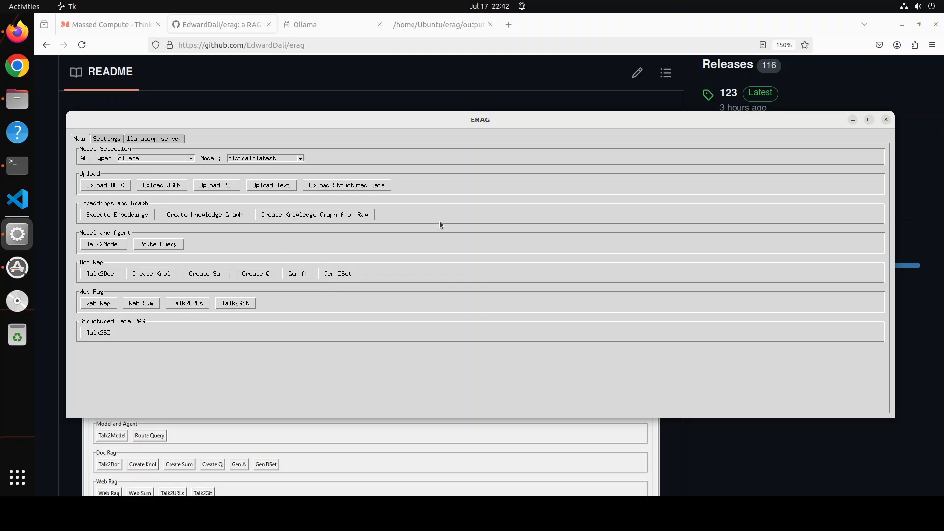
{"action": "mouse_move", "coordinate": [433, 237]}
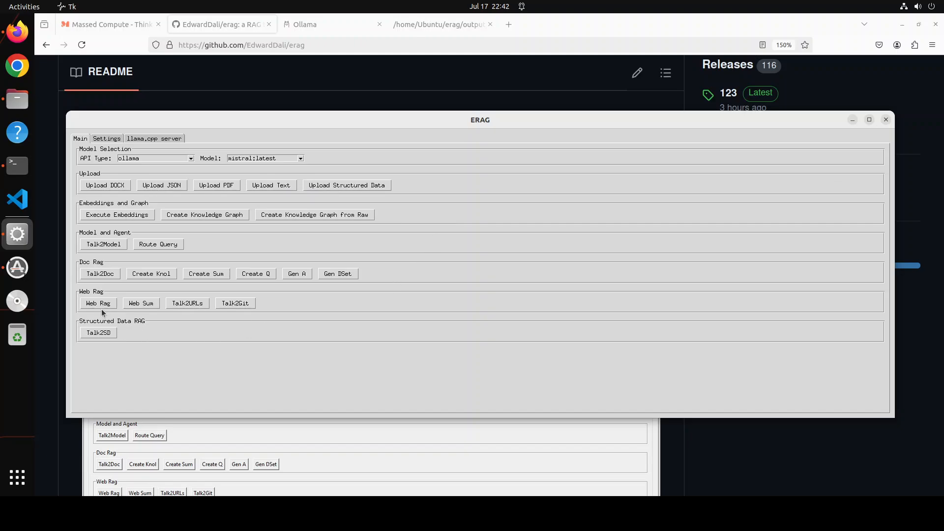
{"action": "mouse_move", "coordinate": [97, 303]}
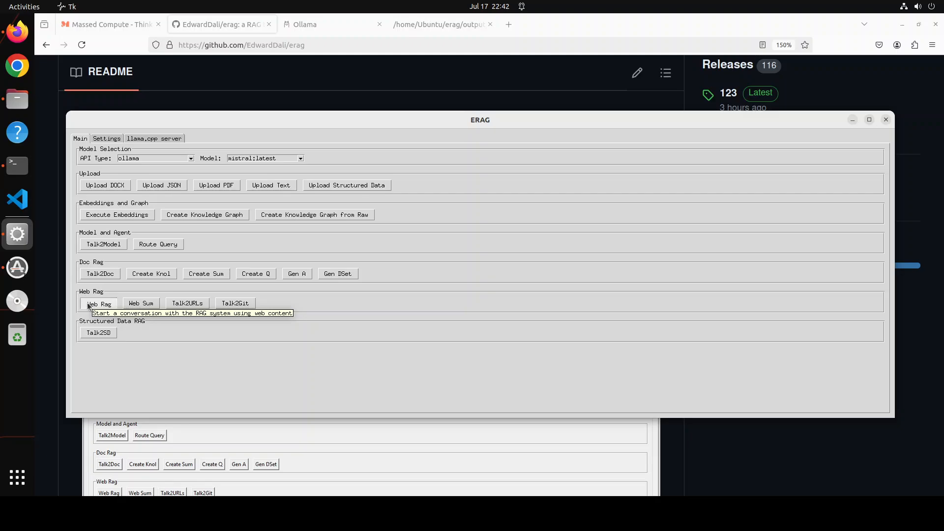
Start ERAG's Web RAG system with the Ollama API, directing interaction to the console.
{"action": "left_click", "coordinate": [98, 303]}
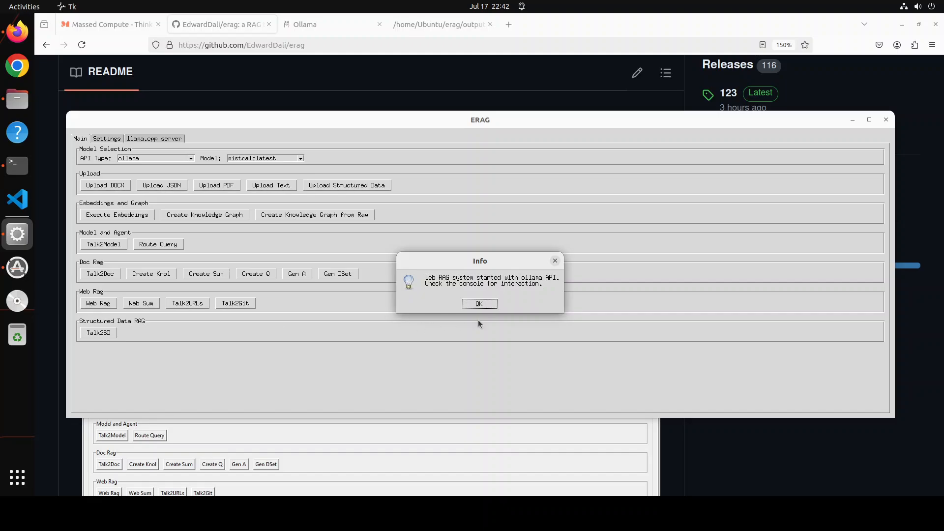
{"action": "mouse_move", "coordinate": [552, 285]}
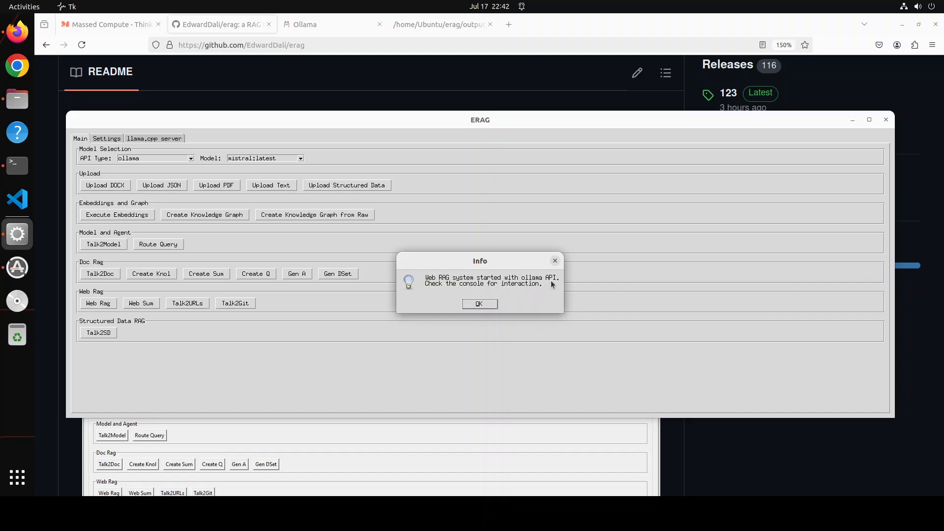
{"action": "mouse_move", "coordinate": [303, 292]}
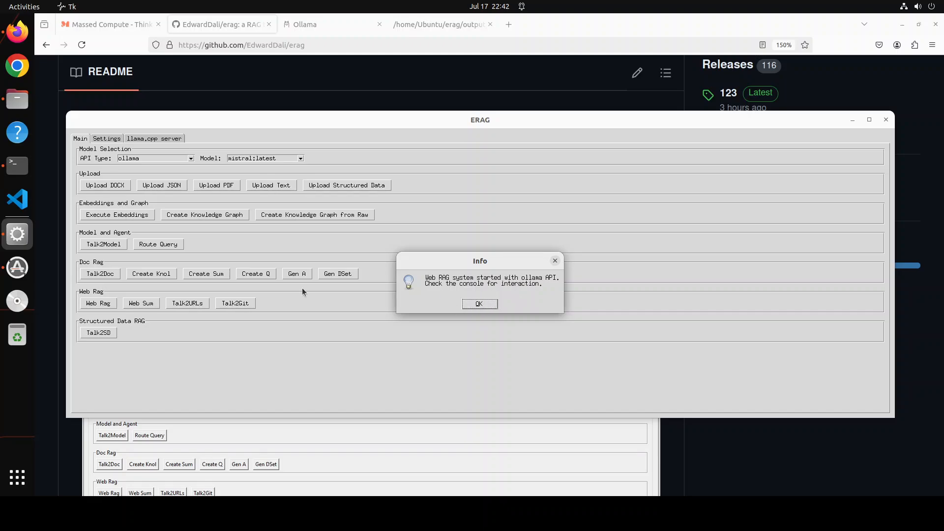
{"action": "mouse_move", "coordinate": [17, 171]}
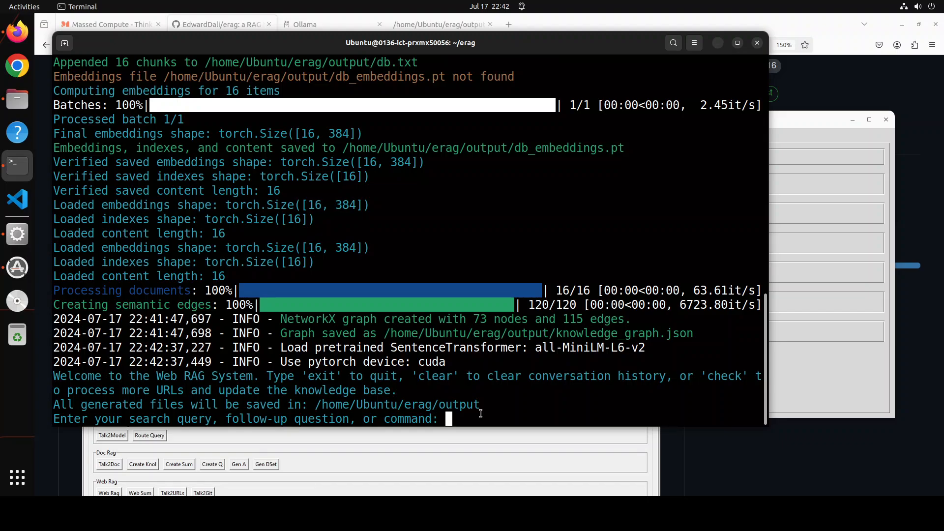
Submit 'what' and 'hello' at the Web RAG prompt, hitting a DuckDuckGo rate-limit error.
{"action": "type", "text": "what"}
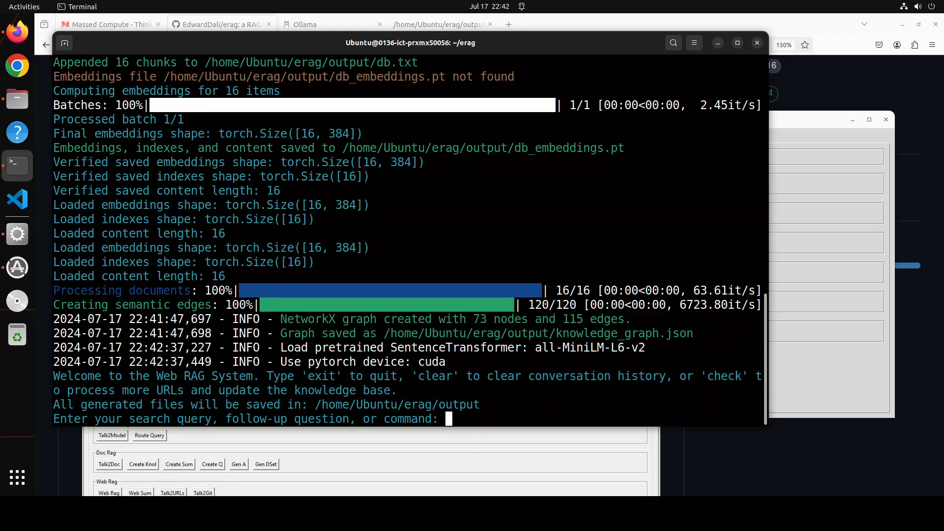
{"action": "type", "text": "hello"}
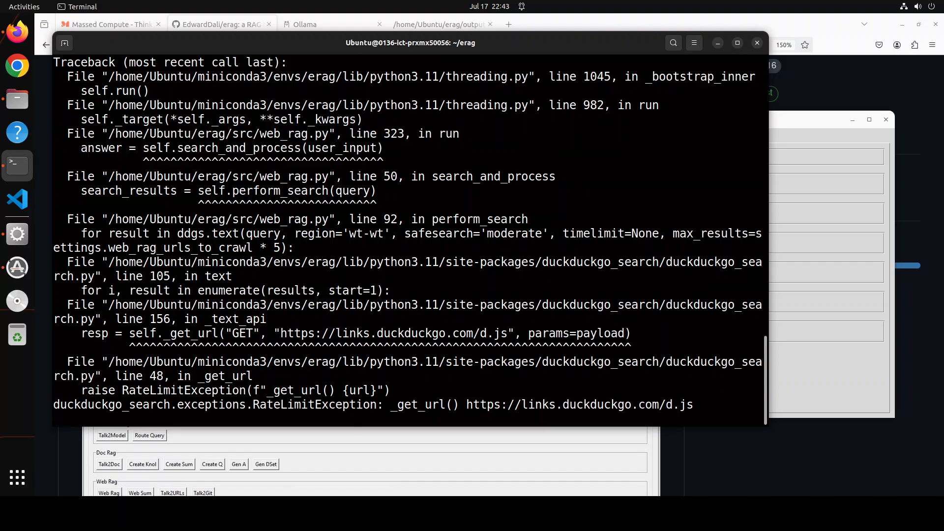
{"action": "mouse_move", "coordinate": [689, 372]}
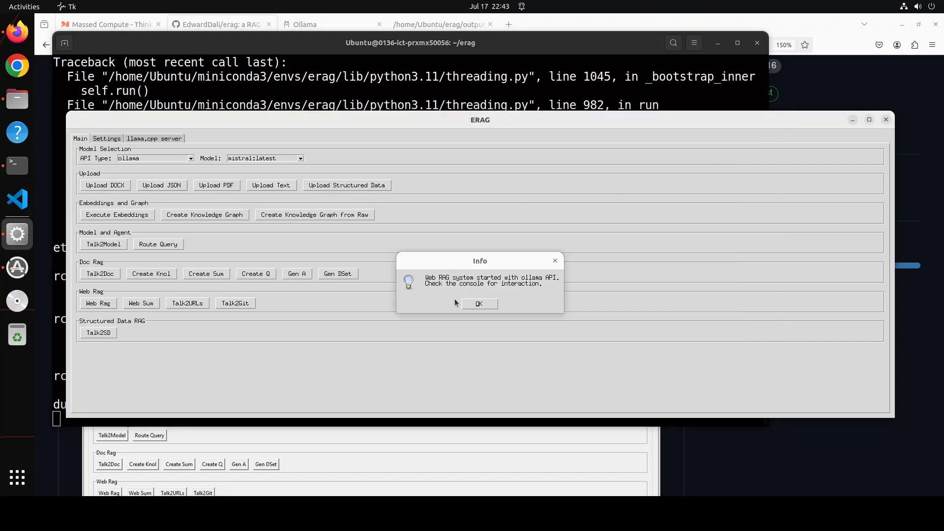
Dismiss the Web RAG started notice and return to the EdwardDali/erag GitHub README in Firefox.
{"action": "left_click", "coordinate": [480, 303]}
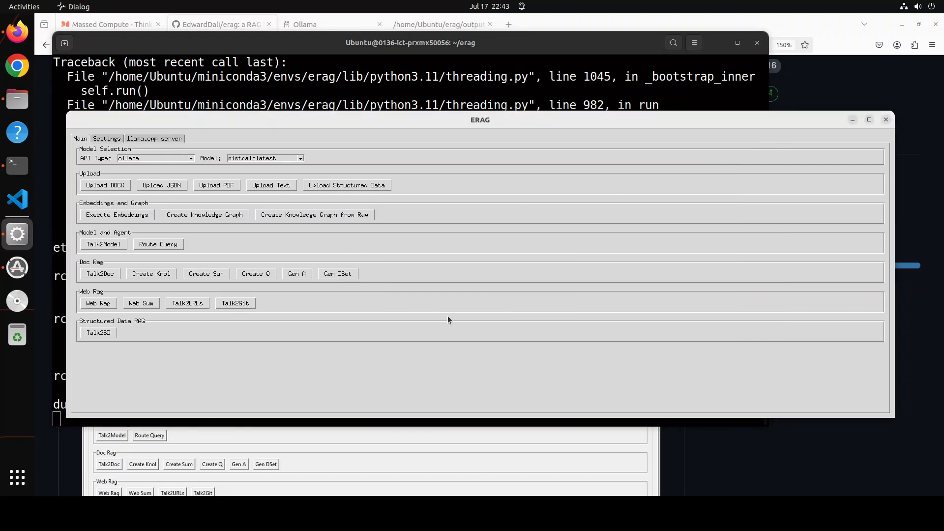
{"action": "mouse_move", "coordinate": [117, 296]}
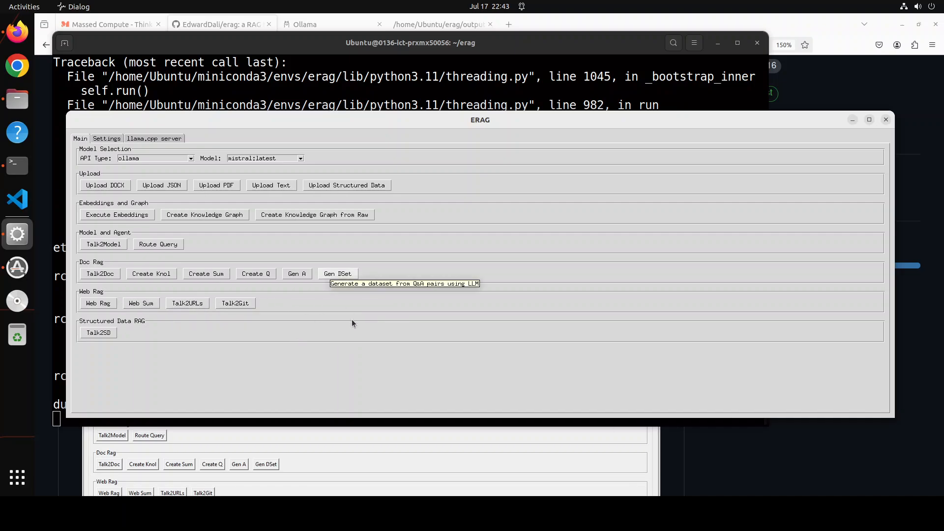
{"action": "mouse_move", "coordinate": [436, 289]}
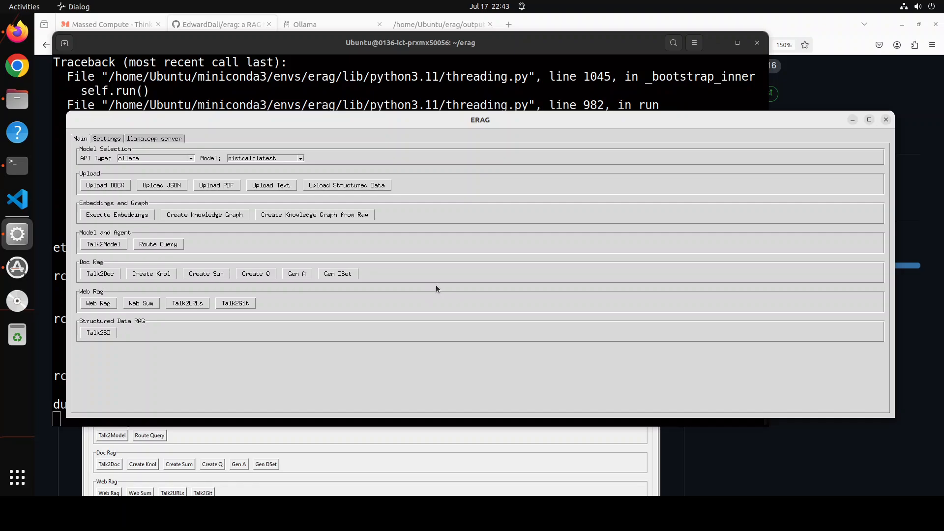
{"action": "mouse_move", "coordinate": [544, 279]}
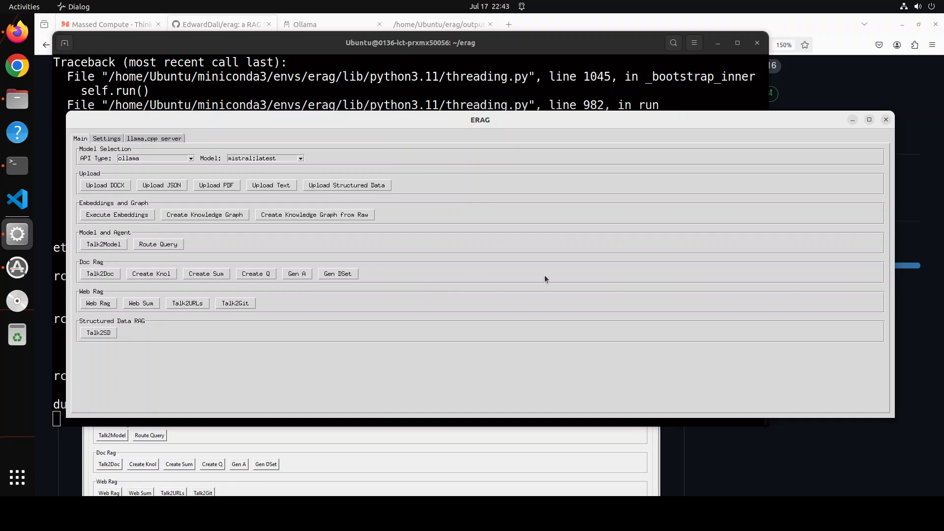
{"action": "mouse_move", "coordinate": [253, 383]}
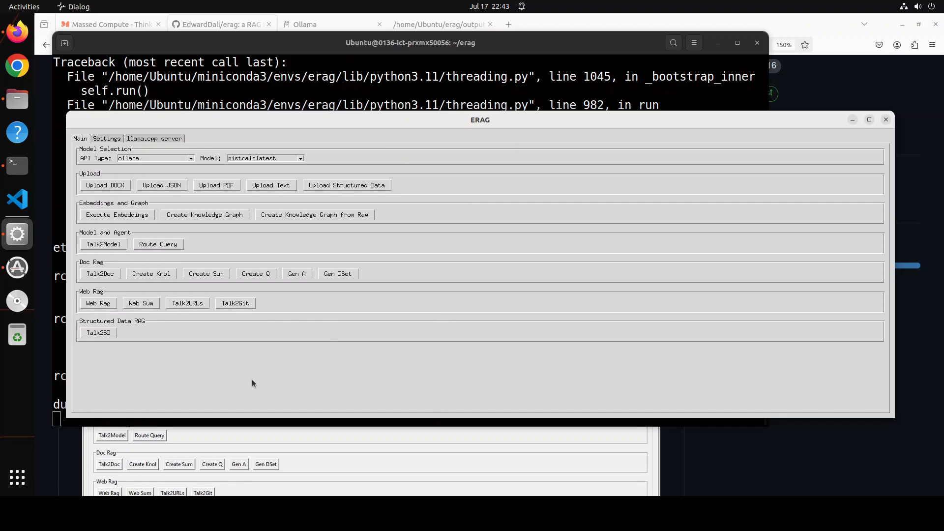
{"action": "mouse_move", "coordinate": [339, 315]}
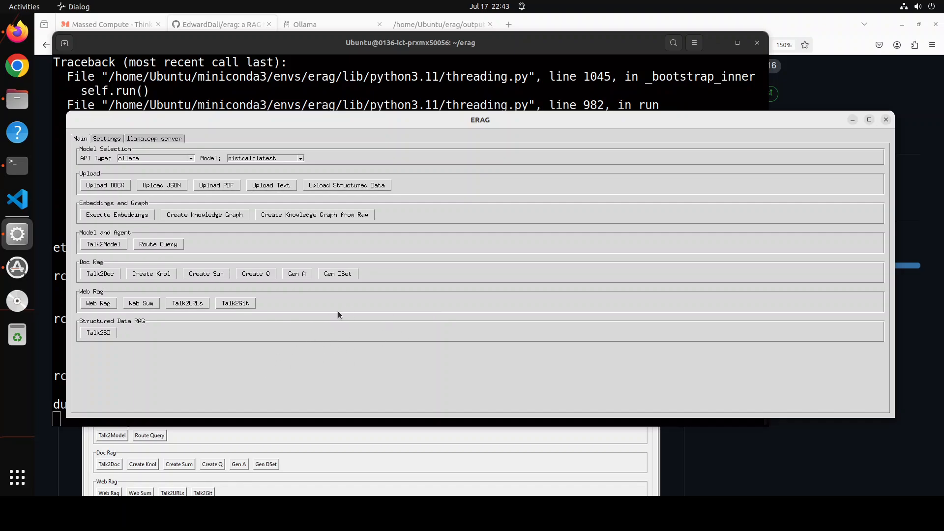
{"action": "mouse_move", "coordinate": [249, 247]}
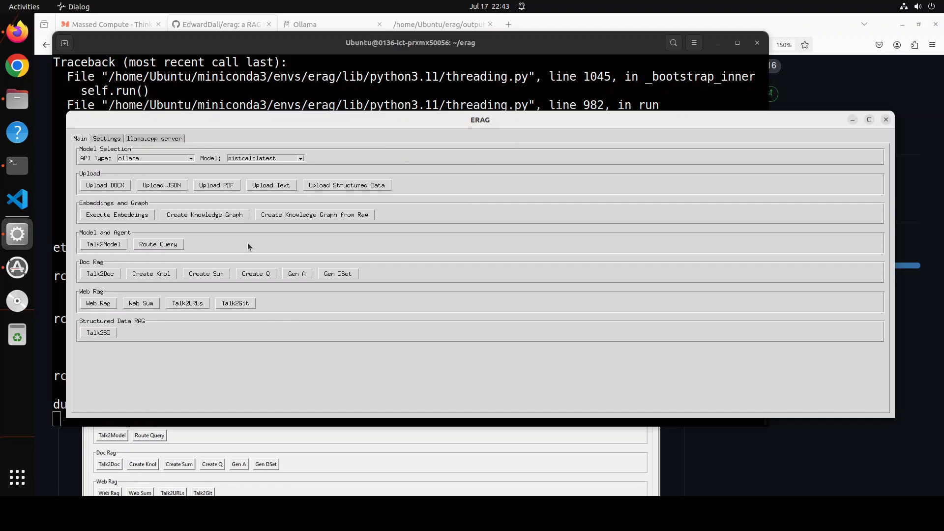
{"action": "mouse_move", "coordinate": [250, 257]}
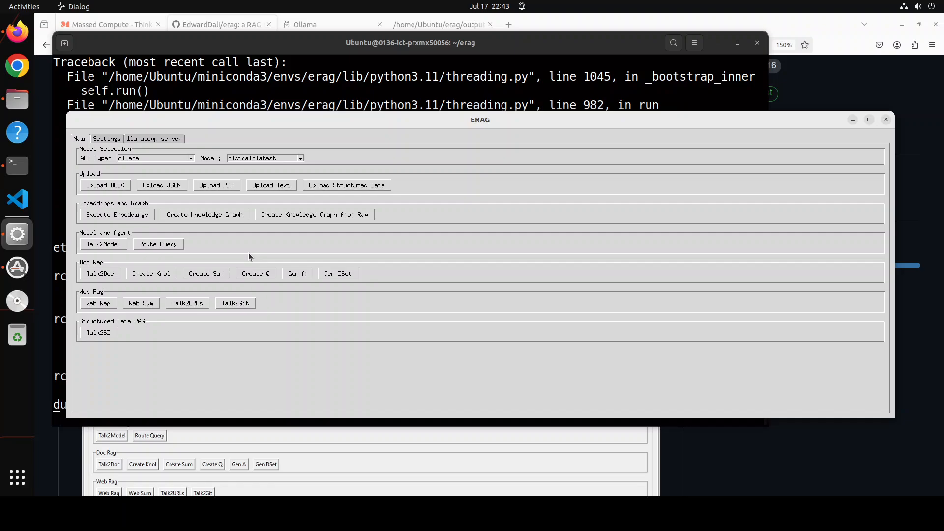
{"action": "mouse_move", "coordinate": [234, 65]}
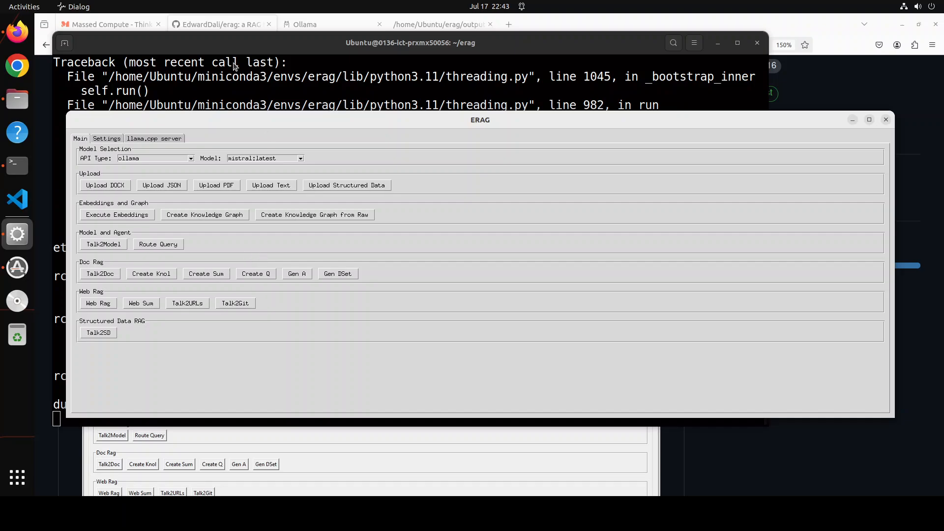
{"action": "left_click", "coordinate": [221, 24]}
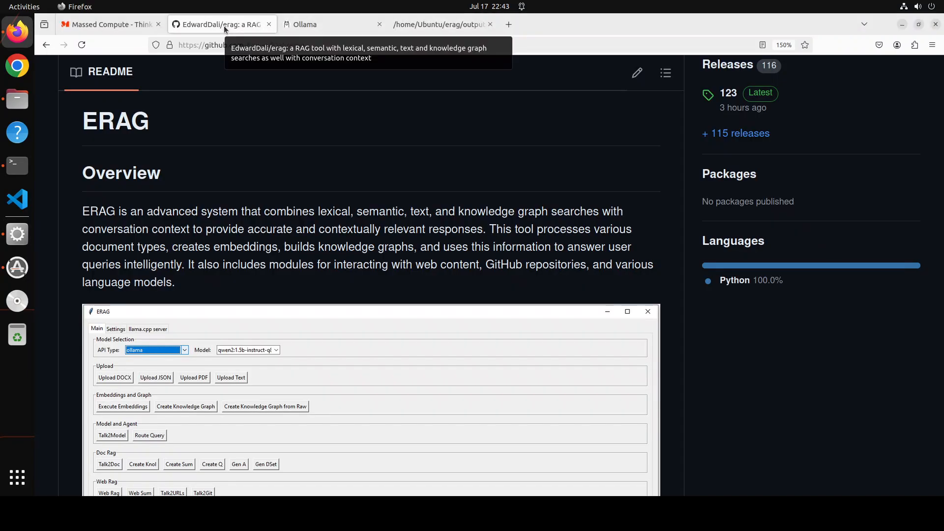
{"action": "mouse_move", "coordinate": [352, 250]}
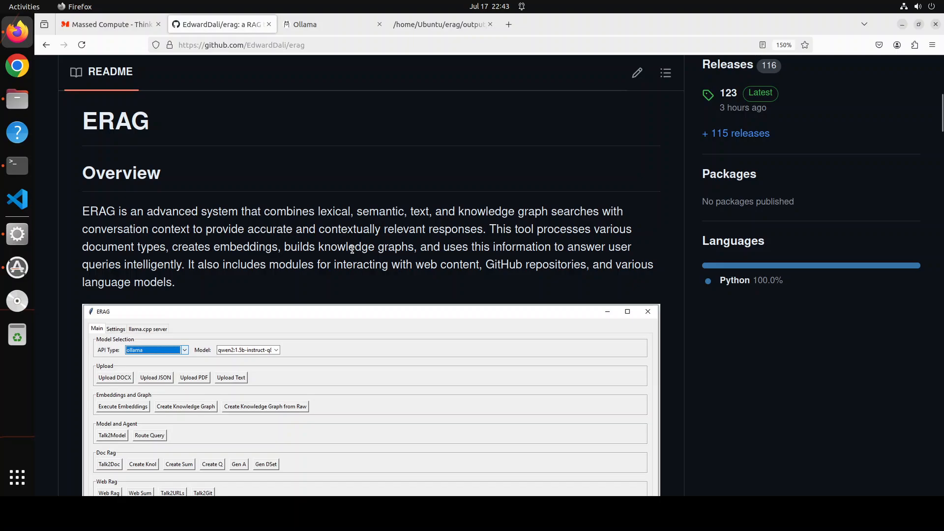